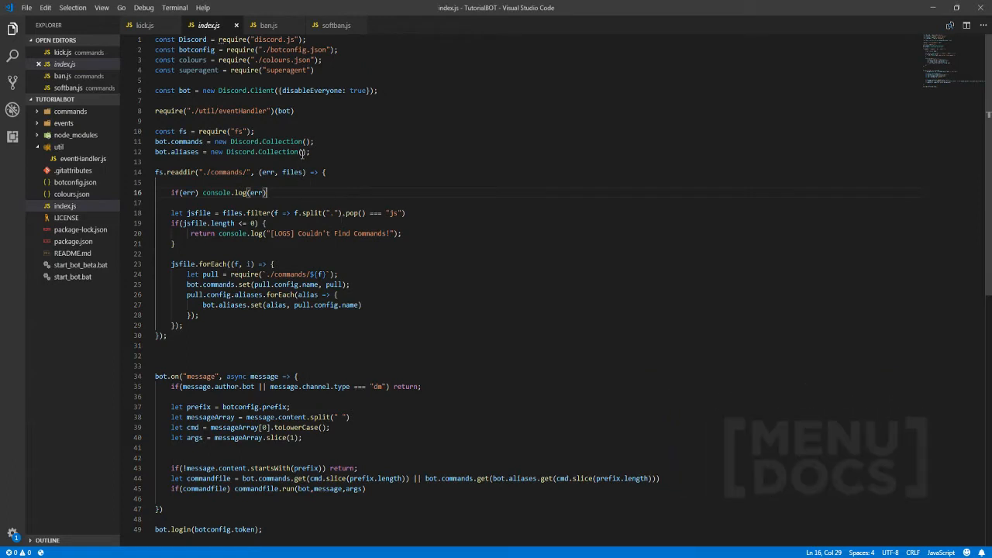
- Switch the editor from index.js to the kick.js command file
left_click(146, 25)
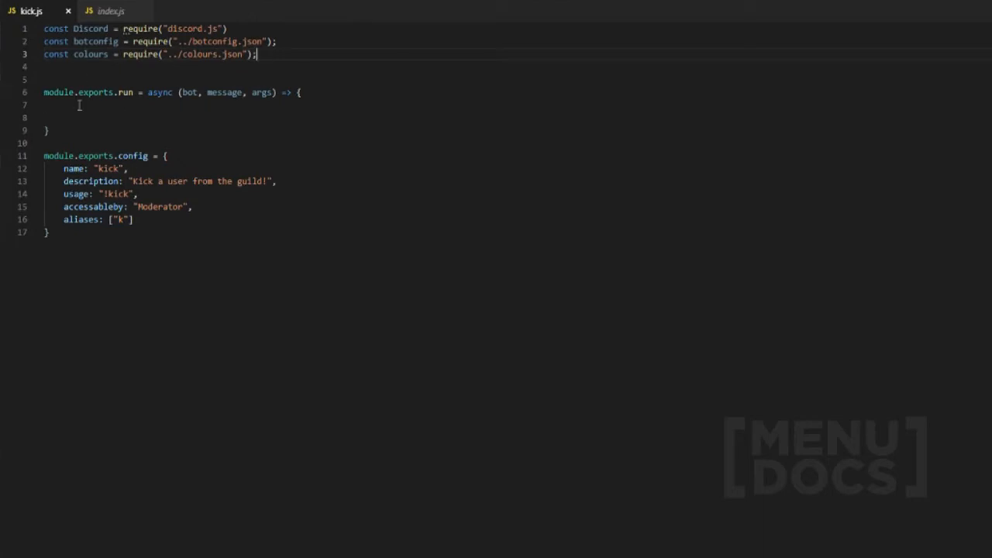
- Start an if(!message.member.hasPermission(["KICK_MEMBERS", "ADMINISTRATOR"])) check in the run function
key("Enter")
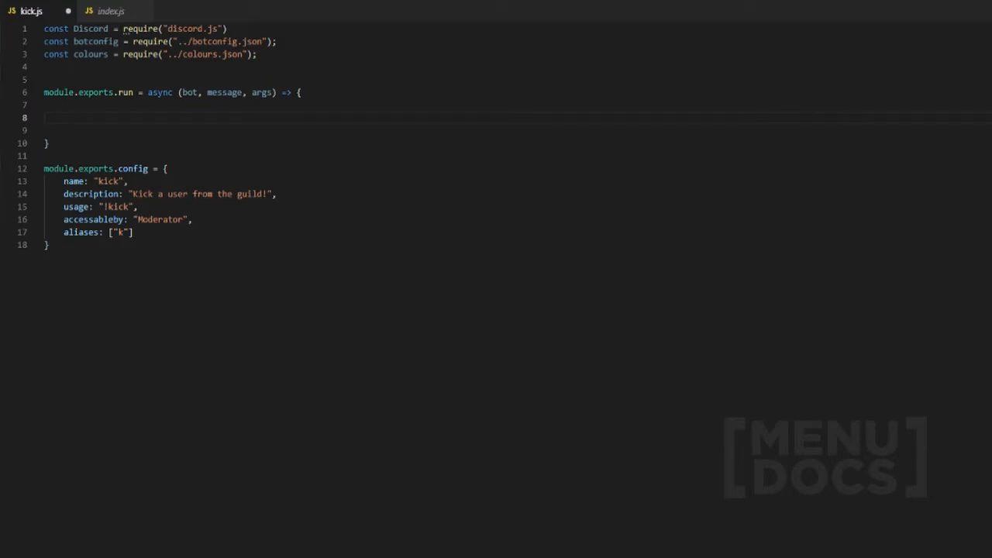
mouse_move(94, 115)
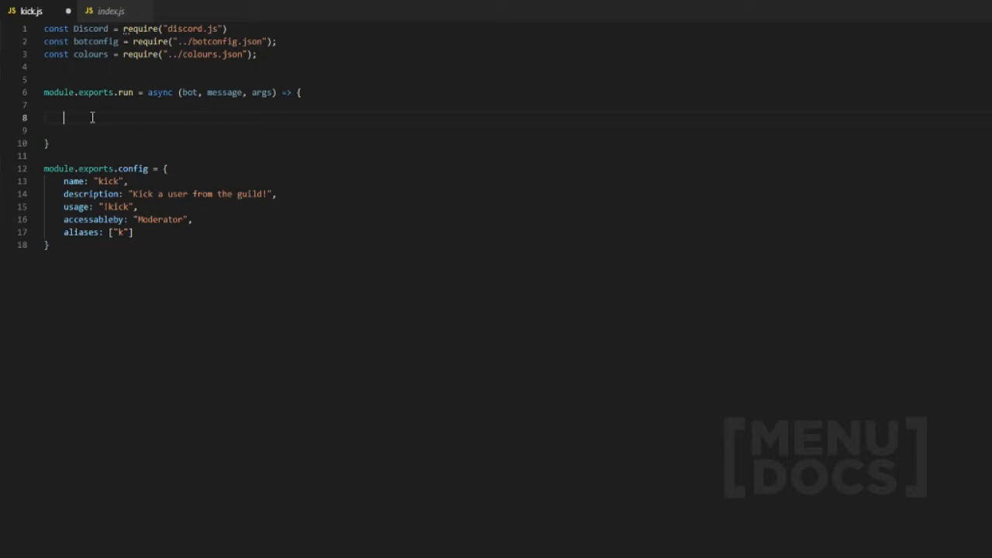
type("if")
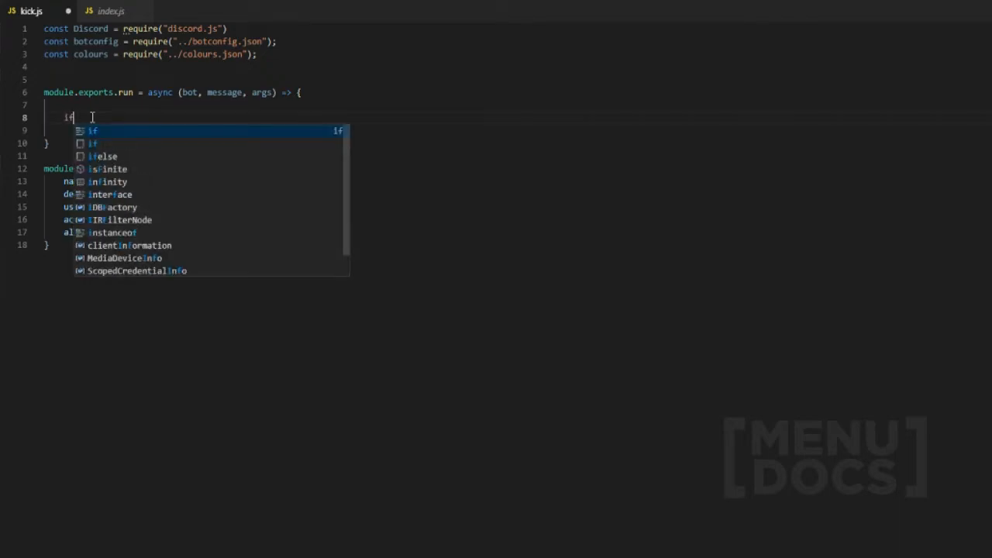
key("Escape")
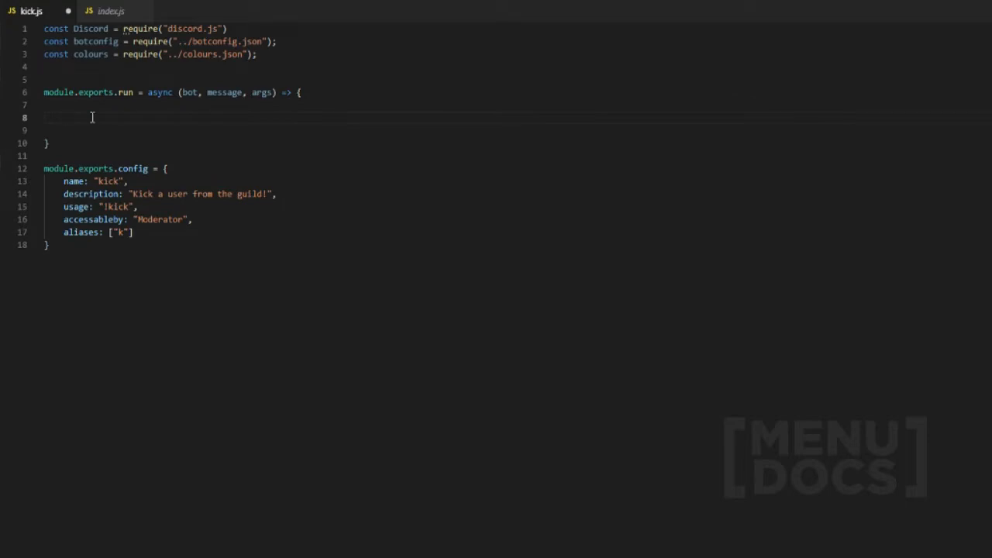
type("if(!message.member.")
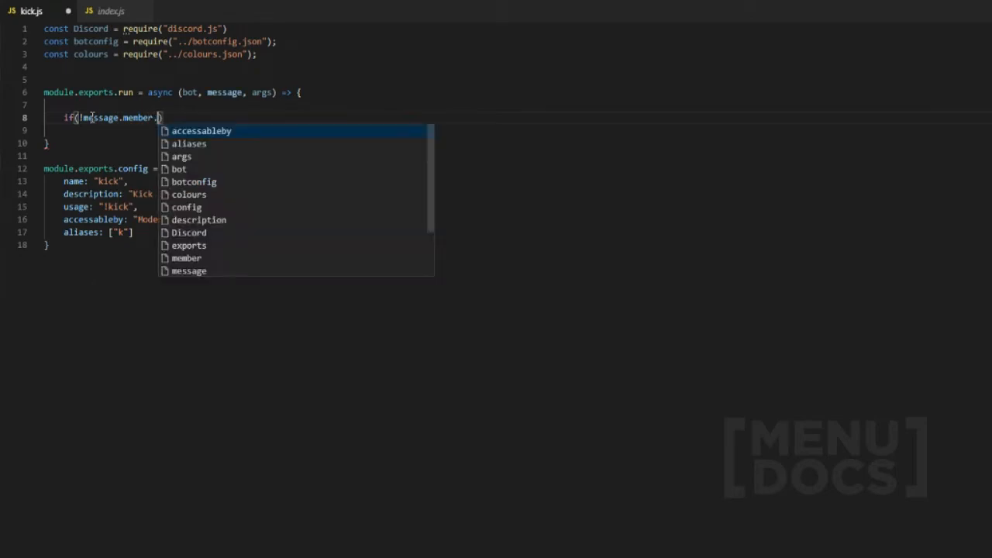
type("hasPermission([")
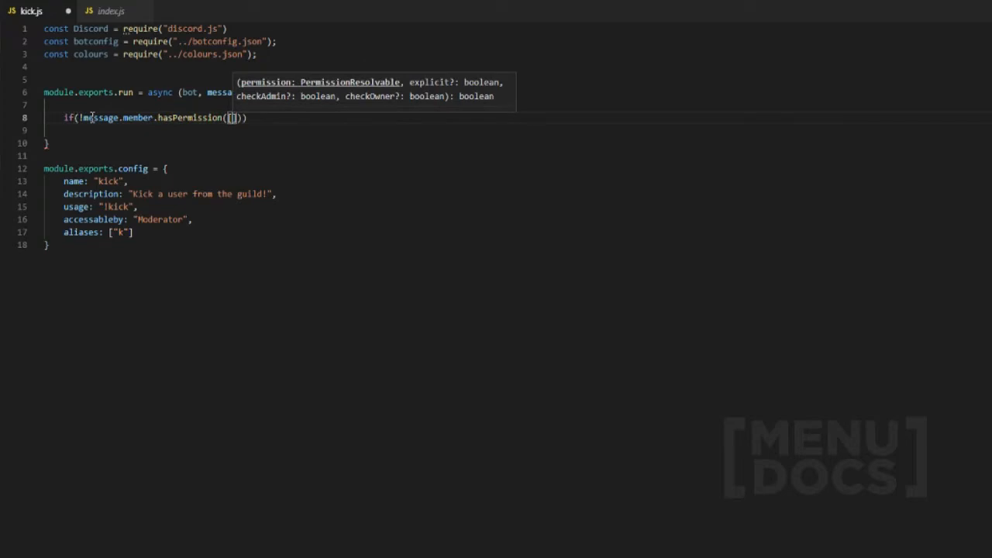
type("\"KICK_MEMBERS")
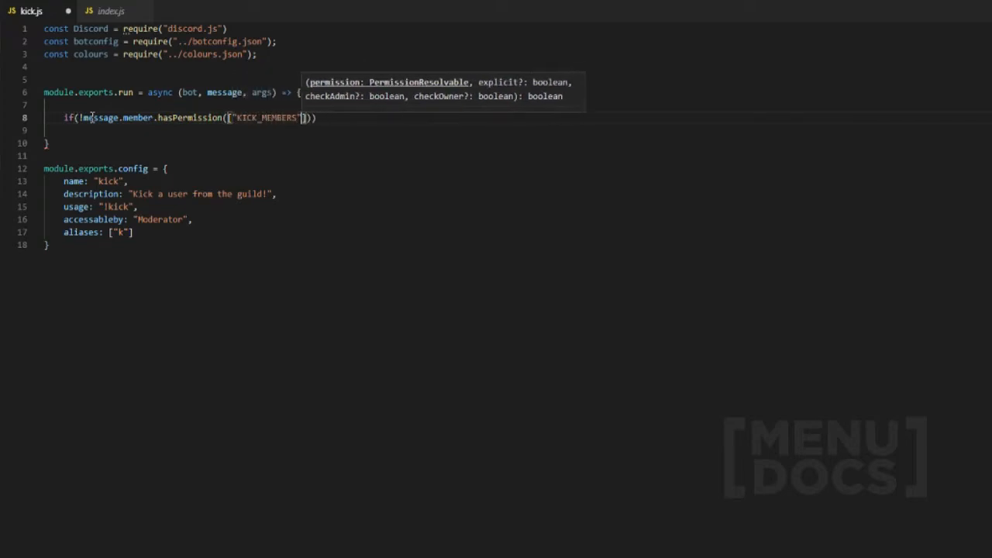
type("\", \"ADMINISTRATOR")
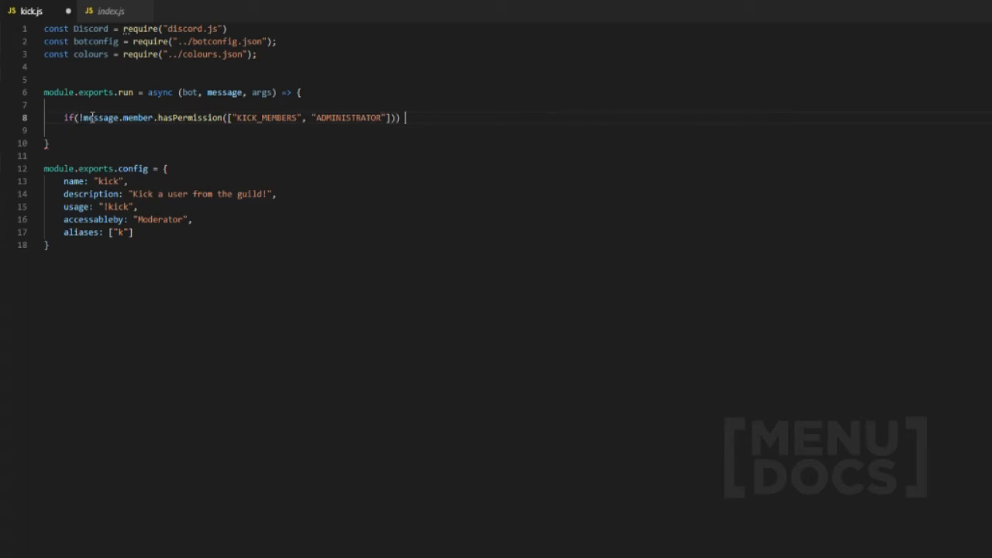
- Return message.channel.send with a "You dont have permission" reply when the check fails
type("r")
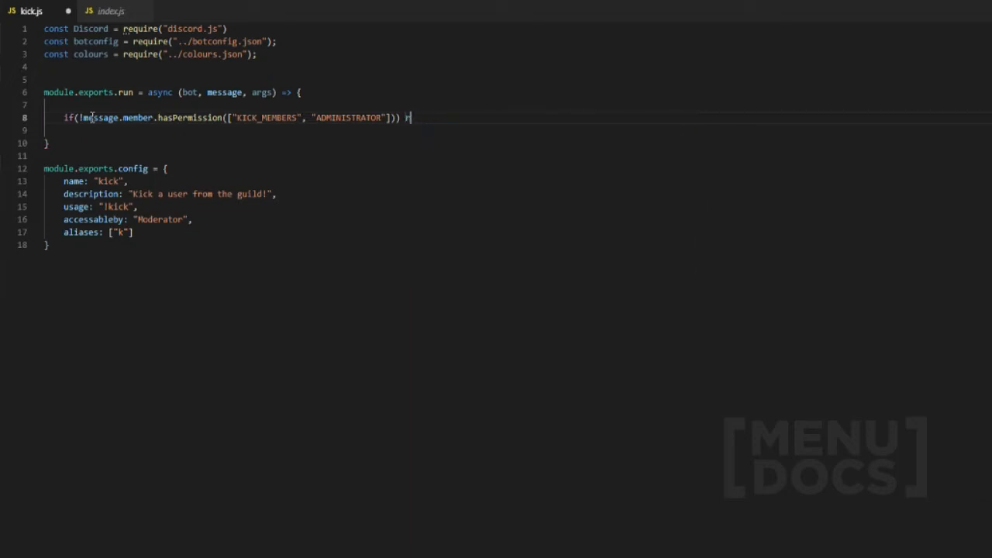
type("eturn messag")
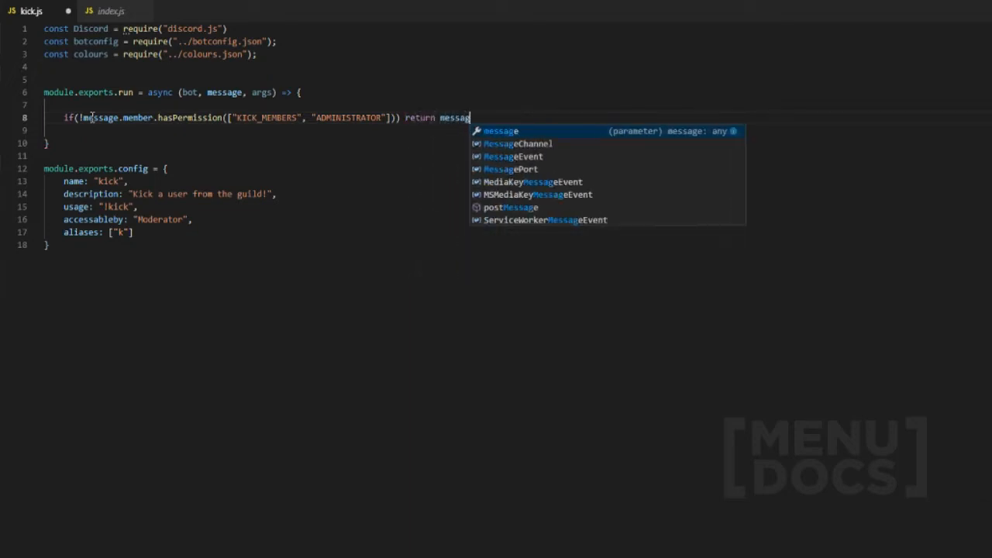
type(".channel.send(\"You dont have permission to perform")
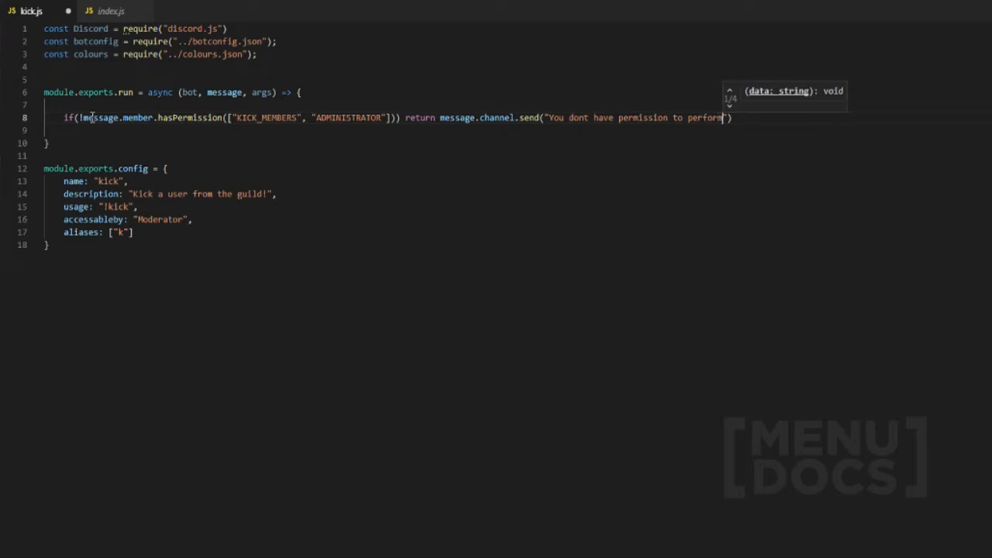
type("this comamnd!")
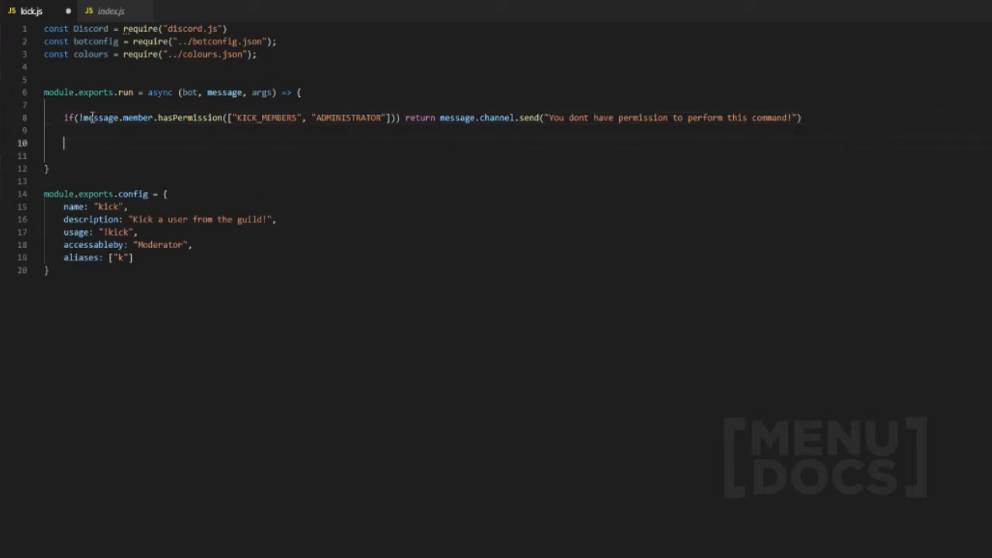
- Declare kickMember from message.mentions.members.first() or message.guild.members.get(args[0])
type("let kickMember = message.")
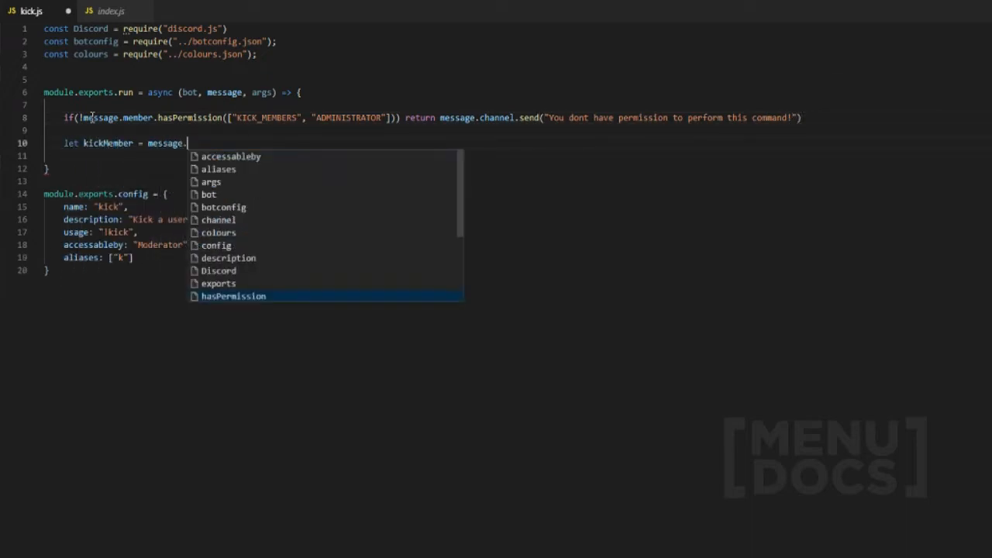
type("mentions")
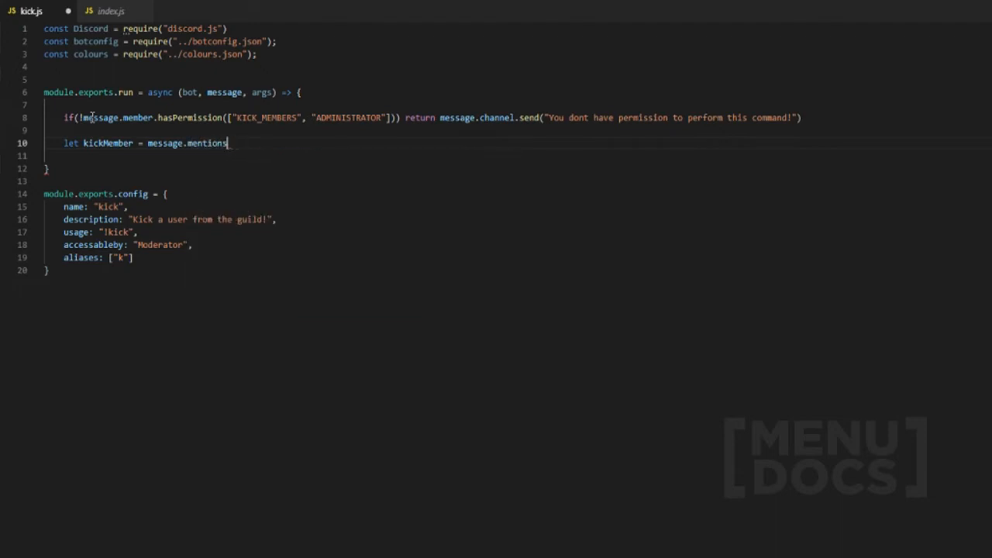
type(".")
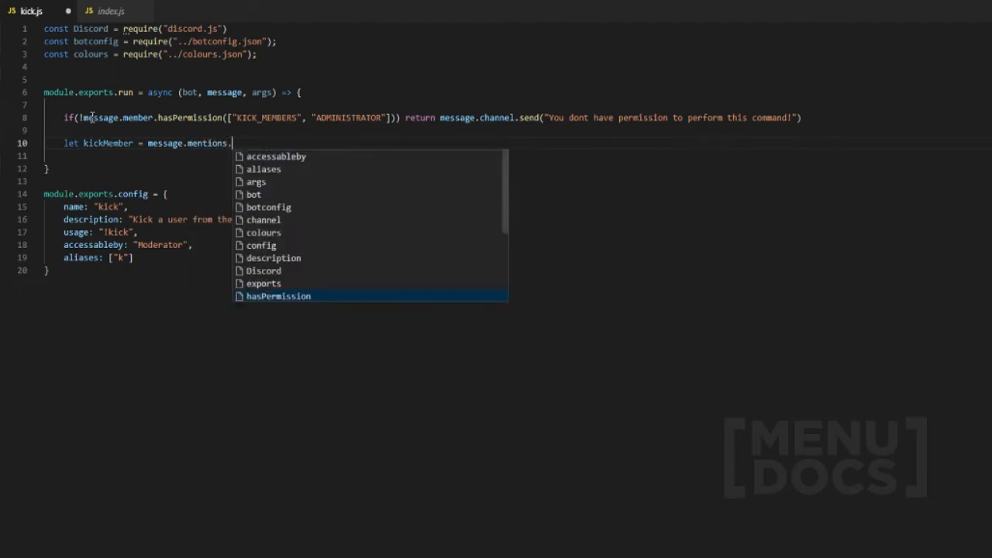
type("members.firs")
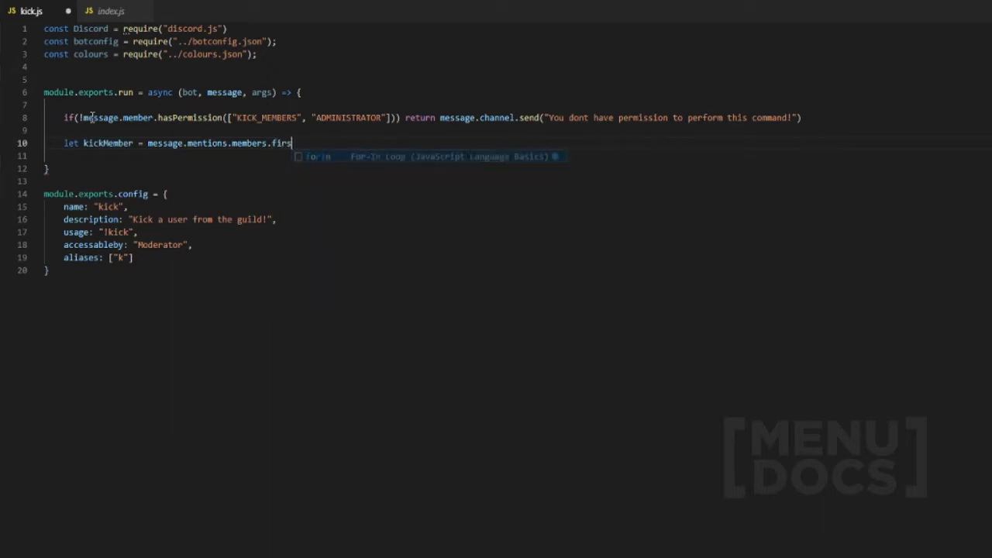
type("t() || message.guild.mem")
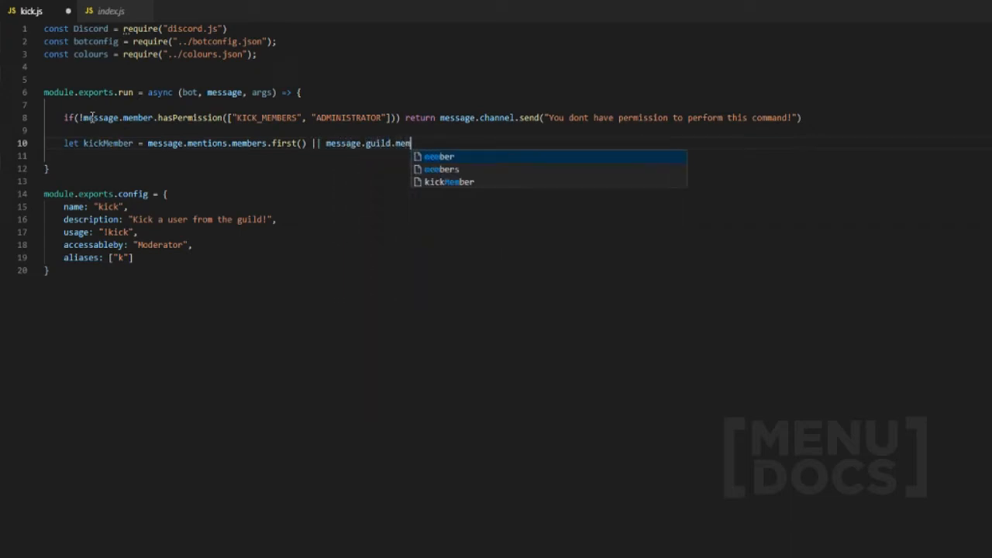
type("bers.get()")
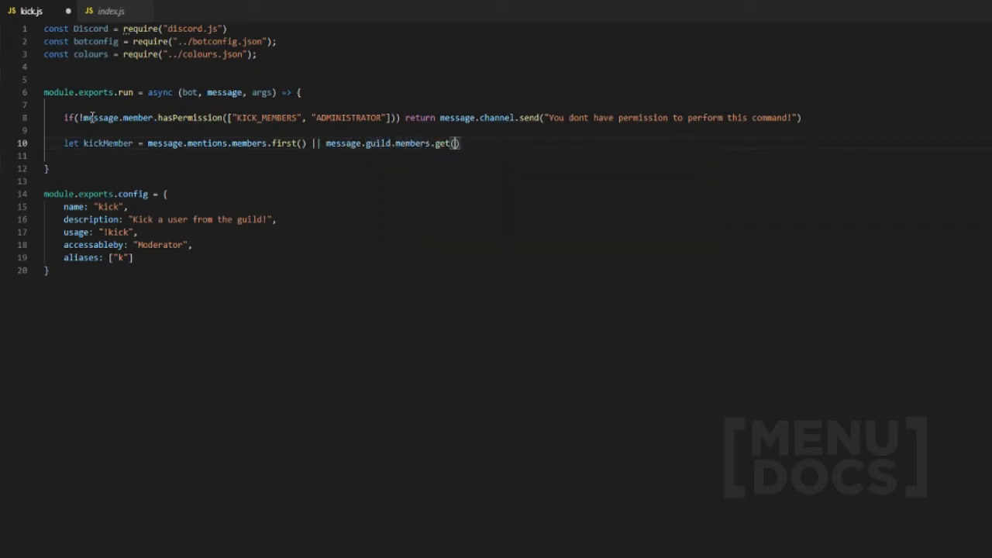
type("args")
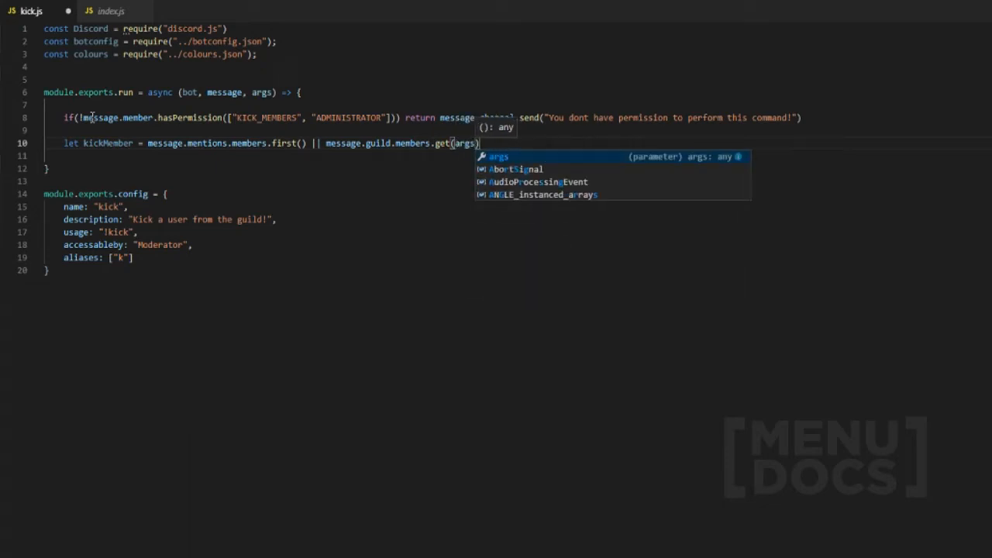
type("[0")
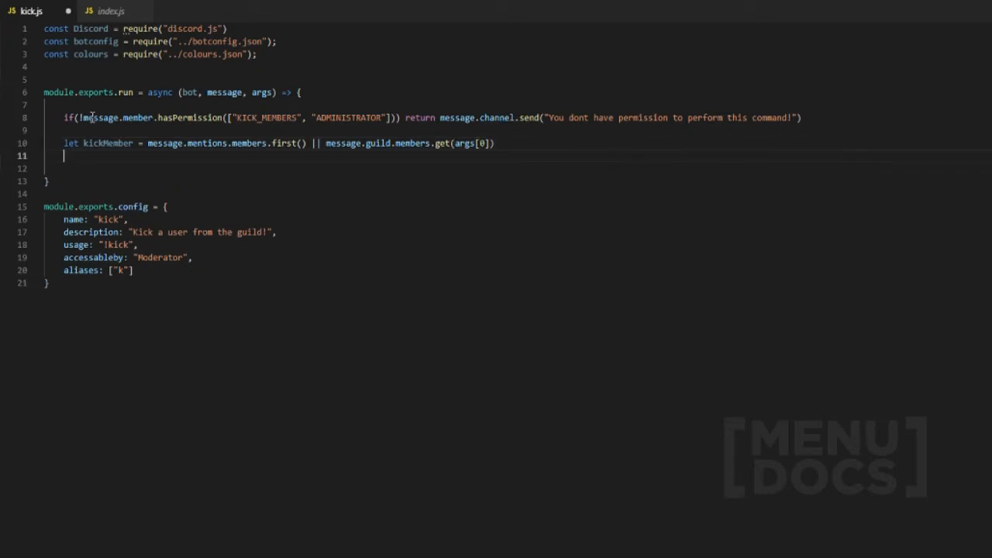
- Return "Please provide a user to kick!" via message.channel.send when kickMember is missing
type("if(!")
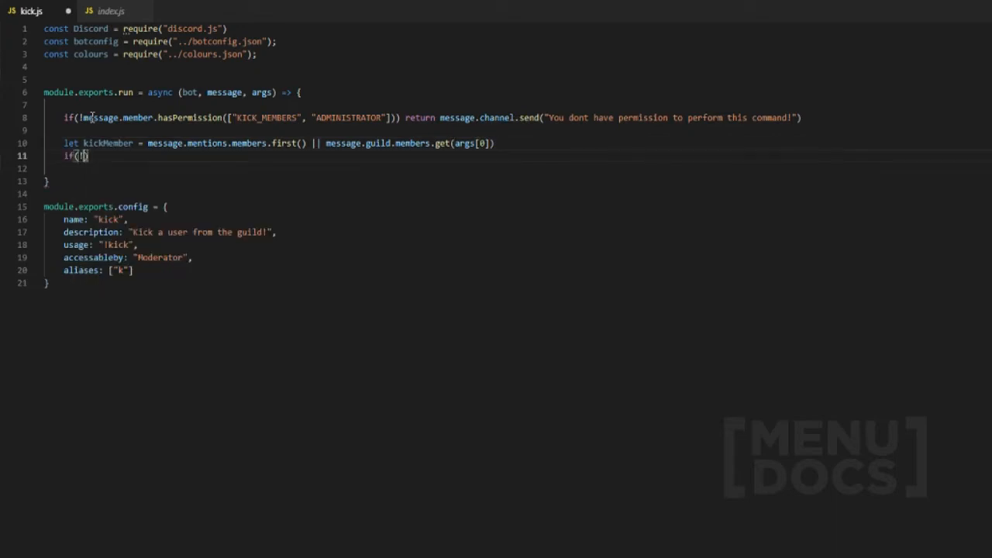
type("kickMember")
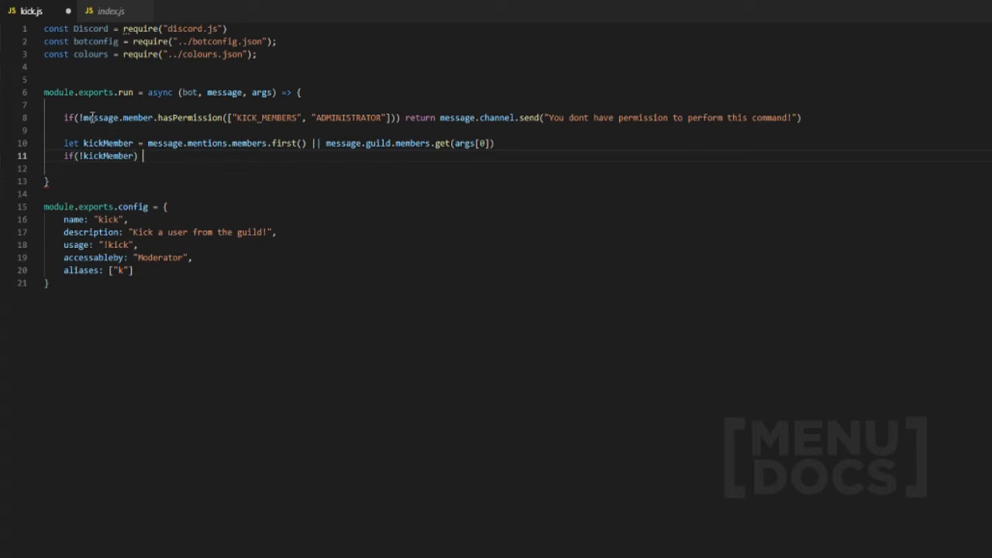
type("return")
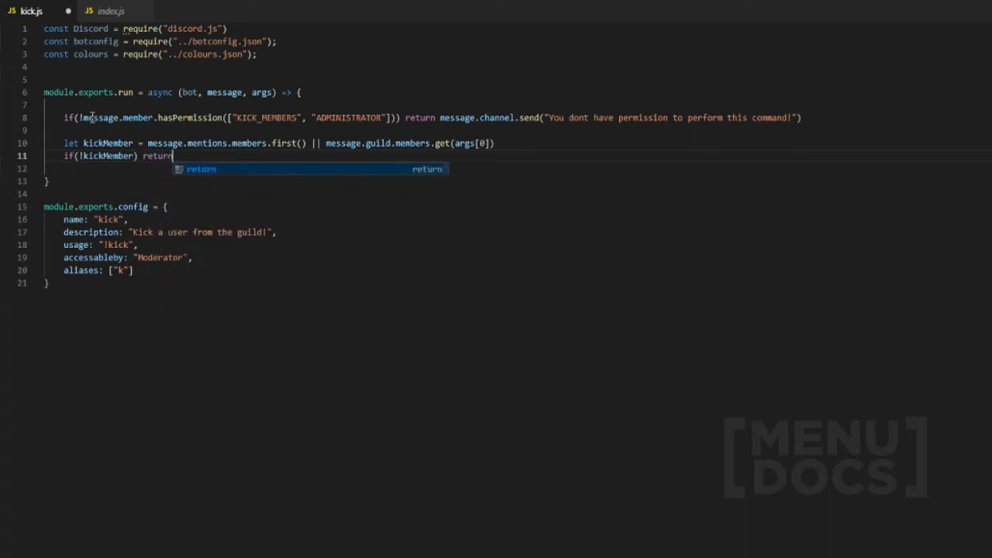
type("message.channel")
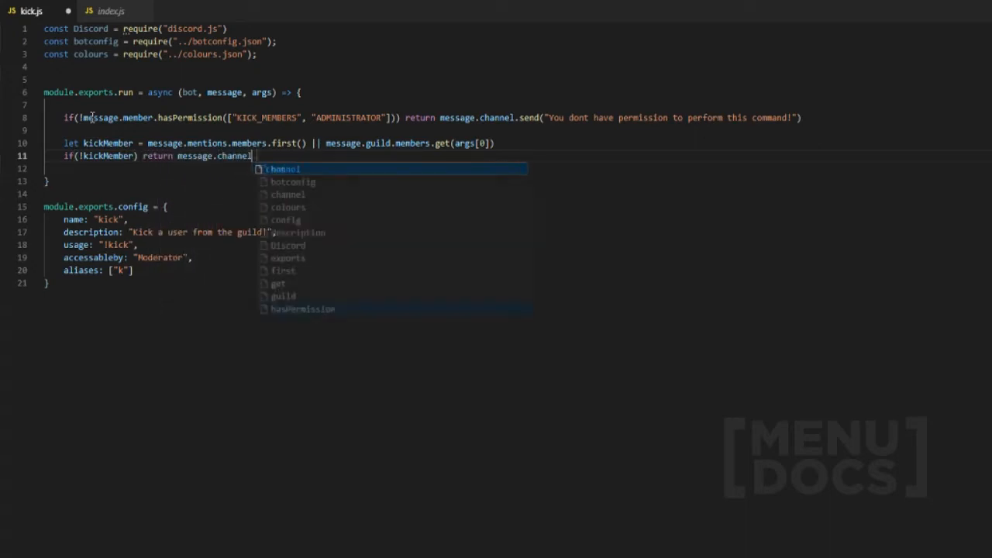
type(".send(\"Please provide a user to kick!")
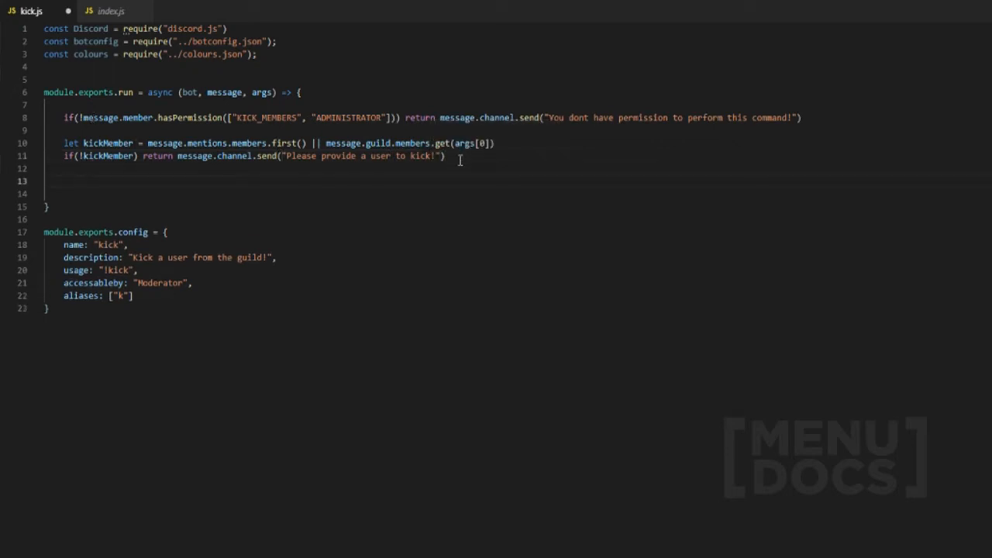
- Set let reason = args.slice(1).join(" ") from the remaining arguments
type("let reason = args.")
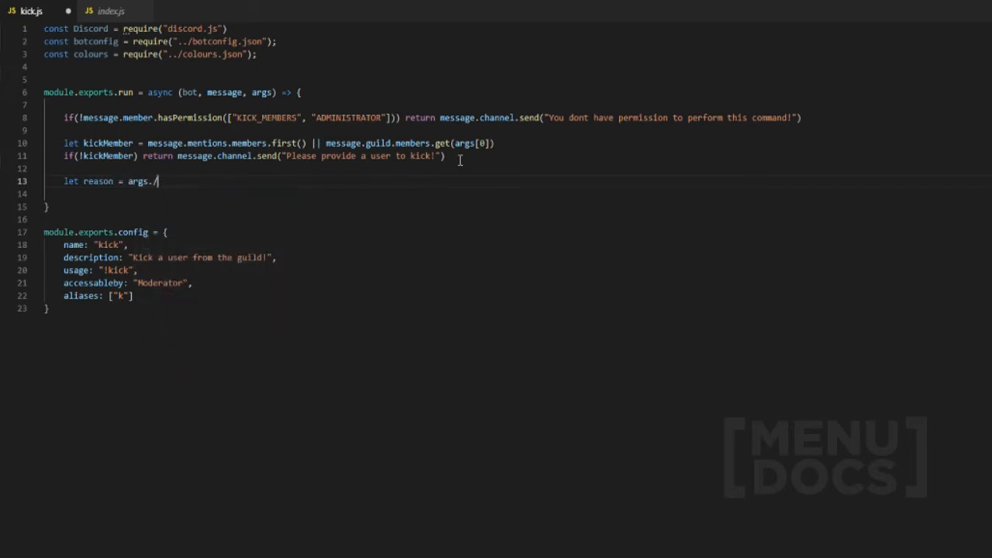
type("slice()")
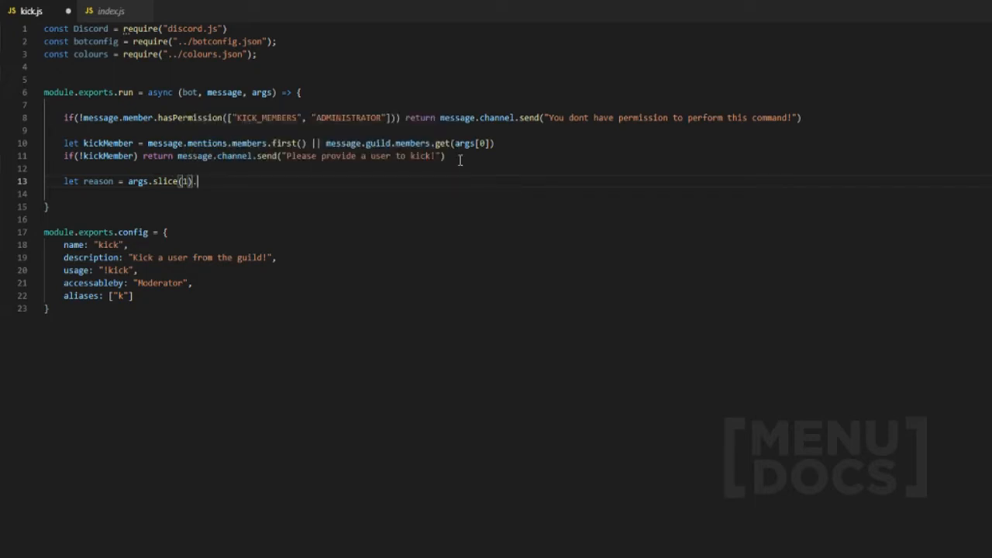
type(".join(\" \")")
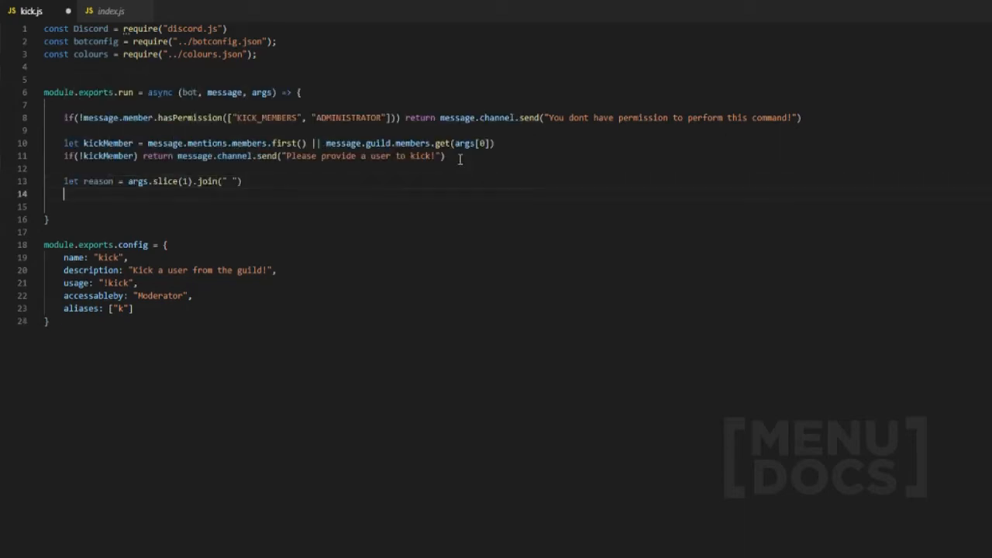
- Default reason to "No reason given!" when none was supplied
type("if(!reason)")
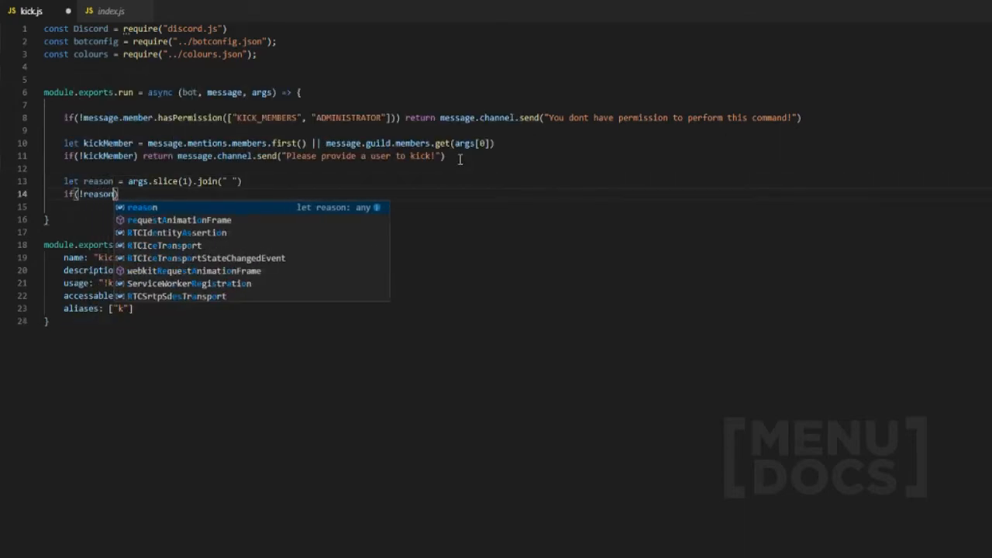
key("Escape")
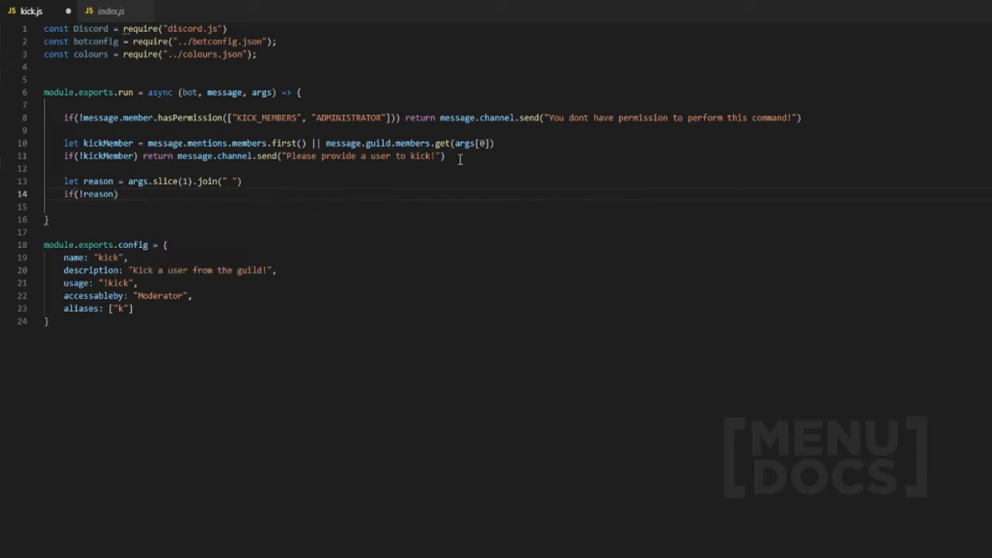
type("reason =")
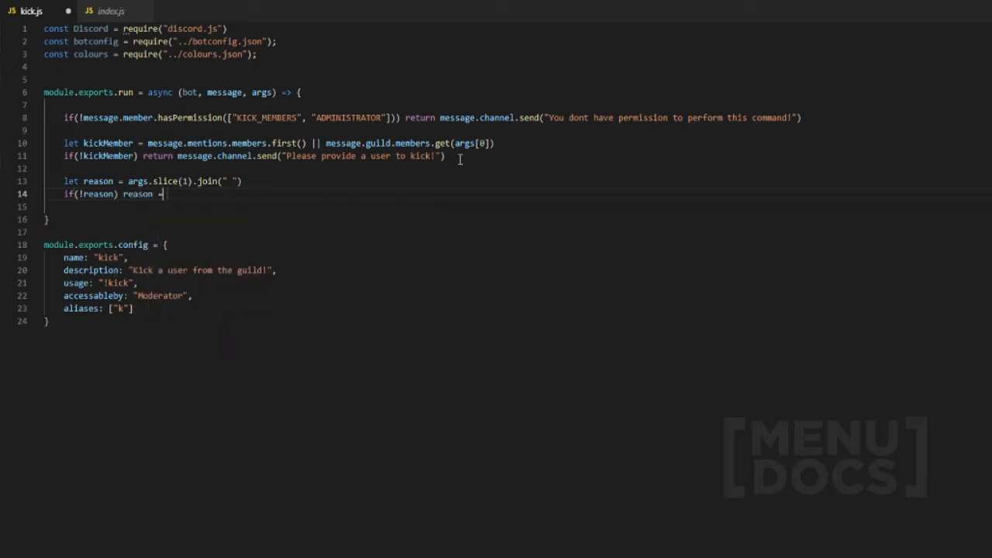
type("\"")
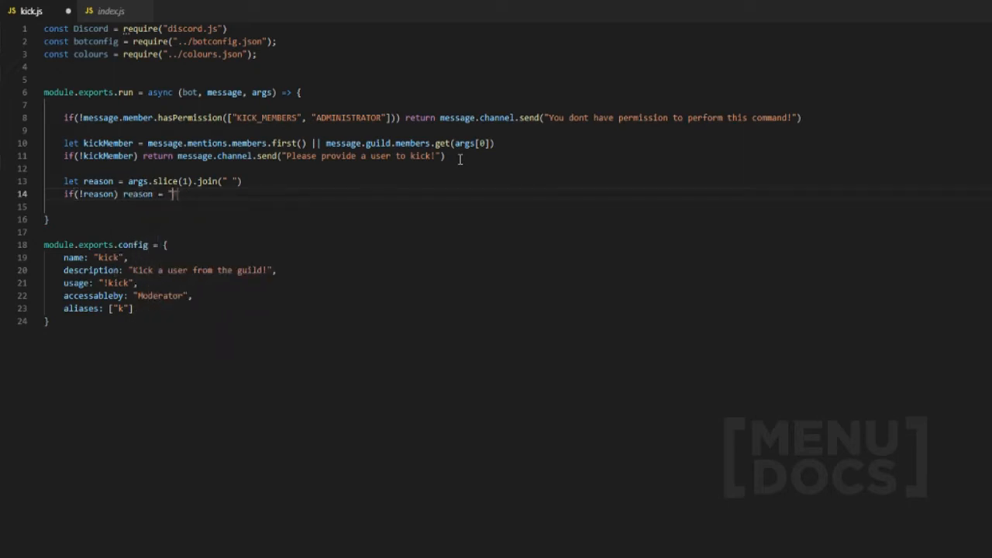
type("No reason given!")
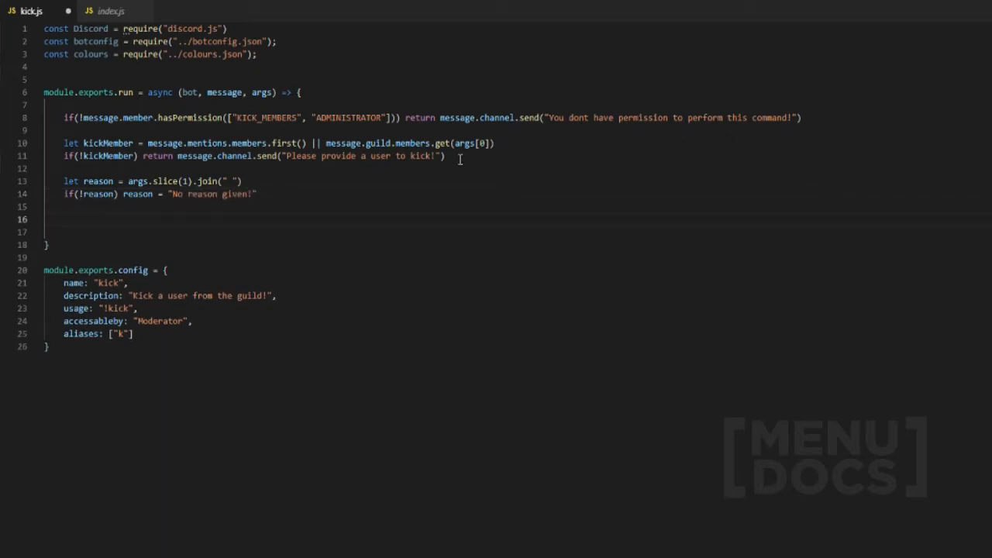
- Check if(!message.guild.me.hasPermission(["KICK_MEMBERS", "ADMINISTRATOR"])) for the bot itself
type("if(")
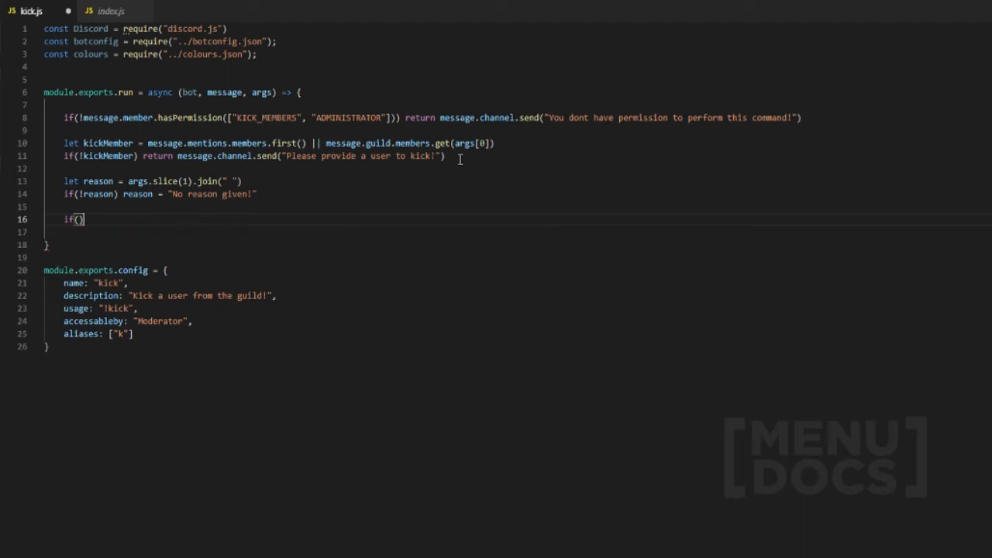
type("!")
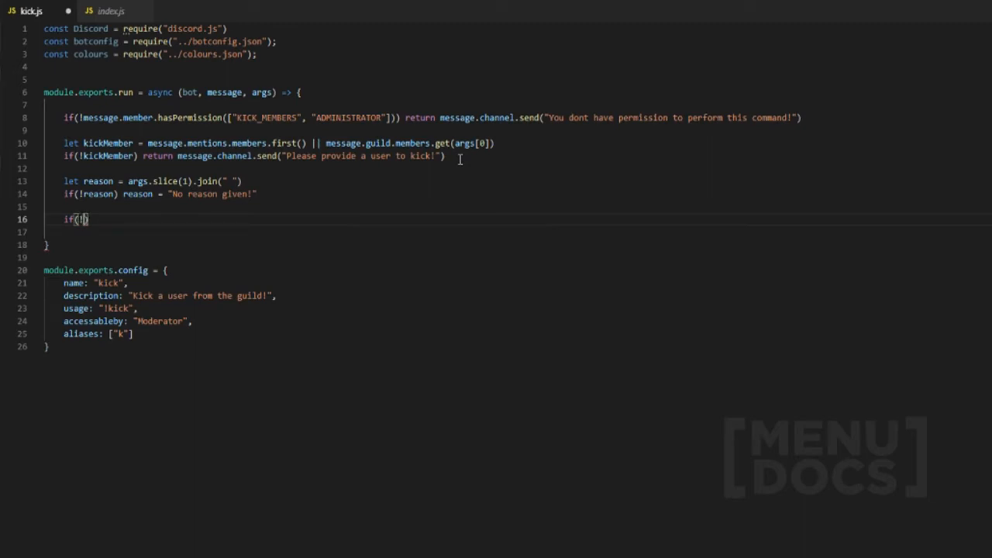
type("me")
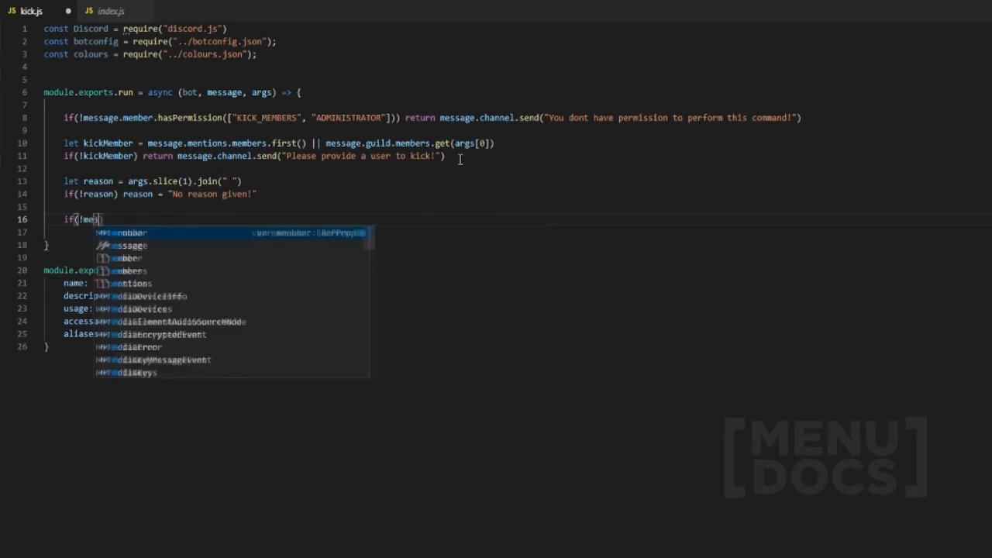
type("ssage.guild.")
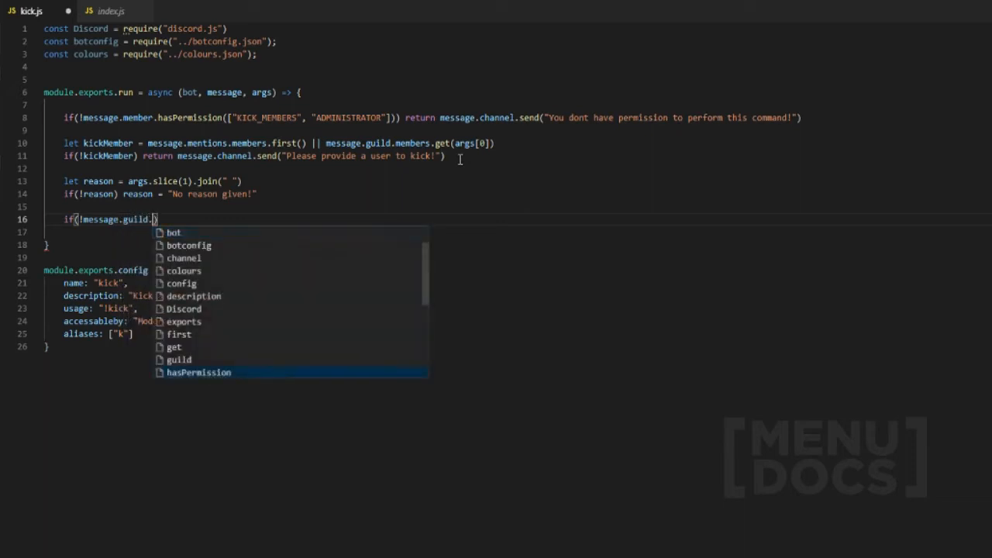
type("me.")
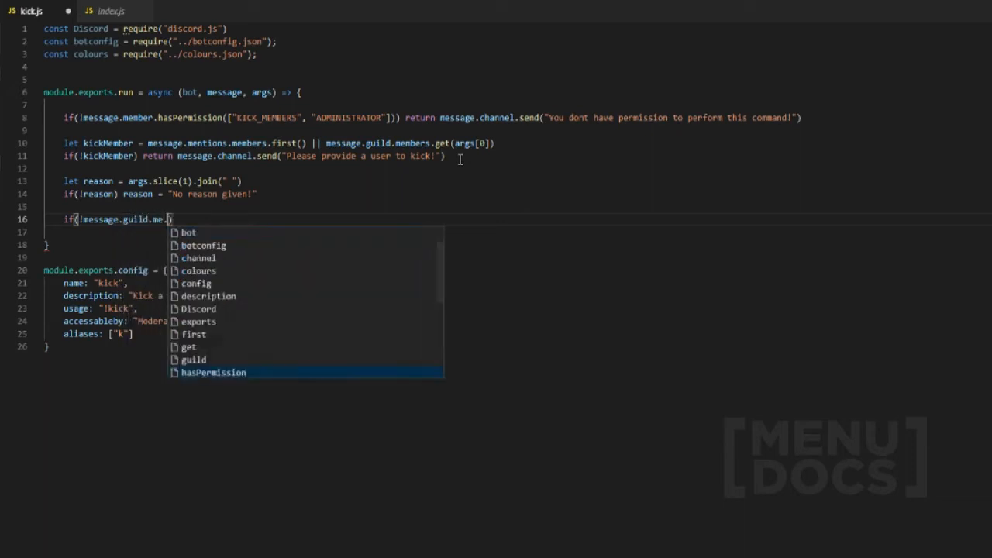
type("hasPermission(")
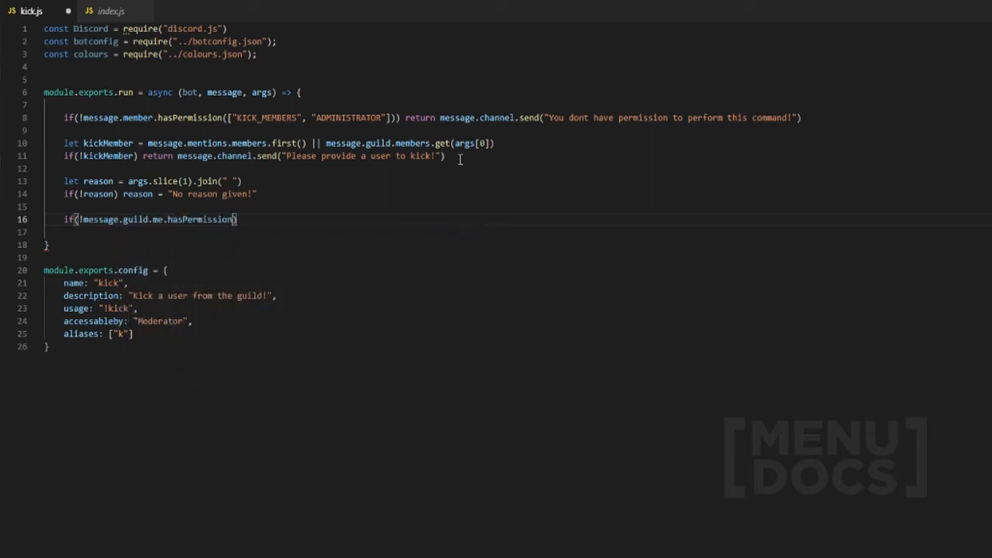
left_click_drag(301, 118, 391, 117)
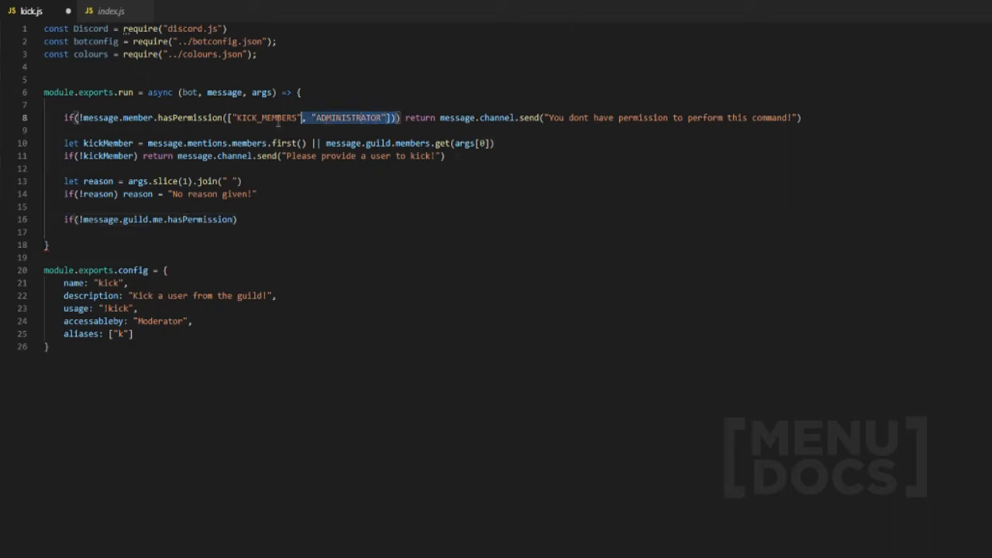
type("([\"KICK_MEMBERS\", \"ADMINISTRATOR\"])")
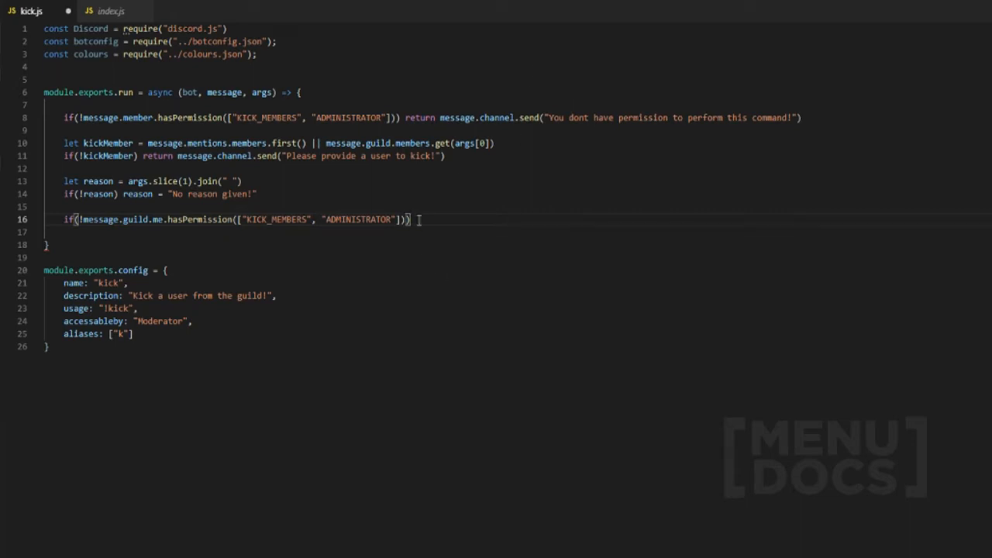
- Begin the return message.channel reply for when the bot lacks permission
type("return")
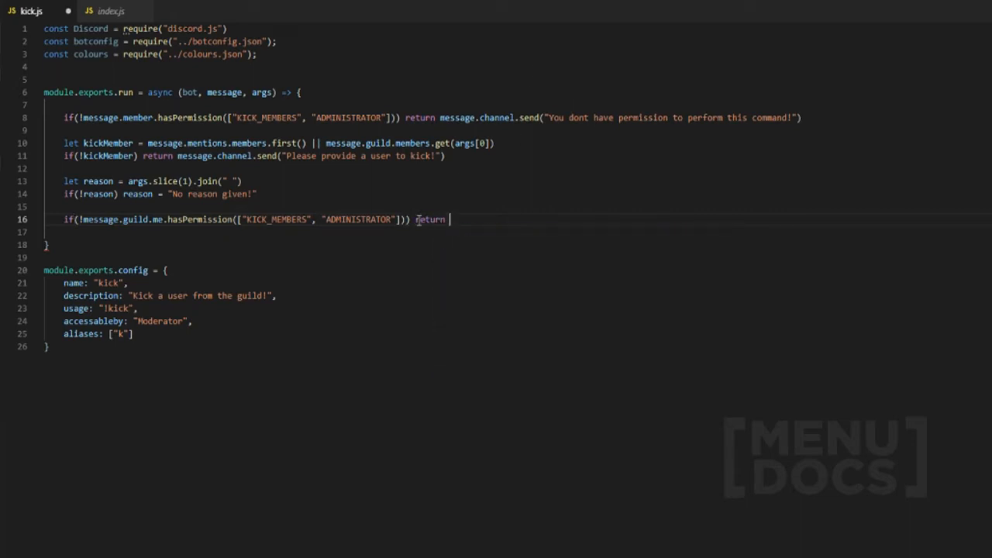
type("message.channel.send(\"I dont have permission to do this!")
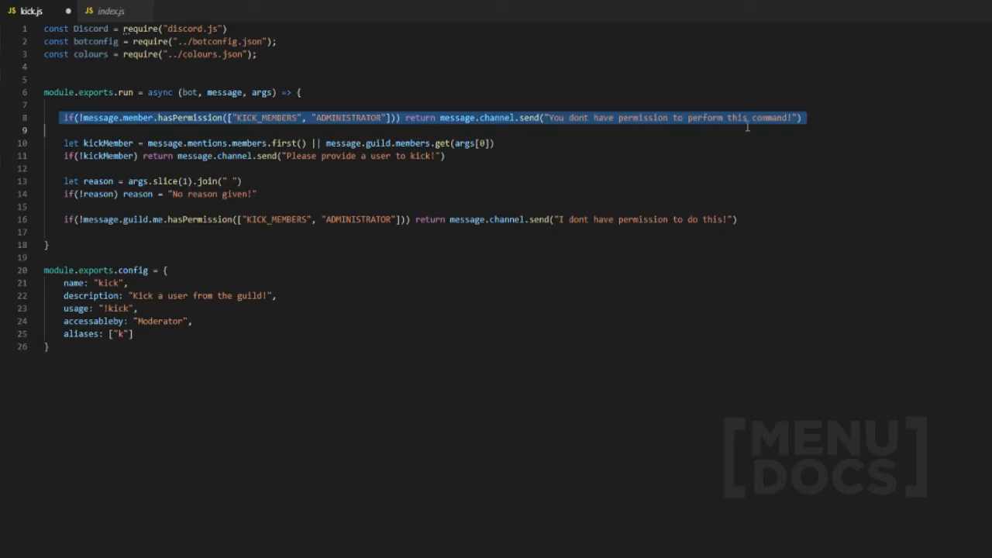
- Finish the "I dont have permission to do this!" reply and review the member lookup line
left_click(127, 118)
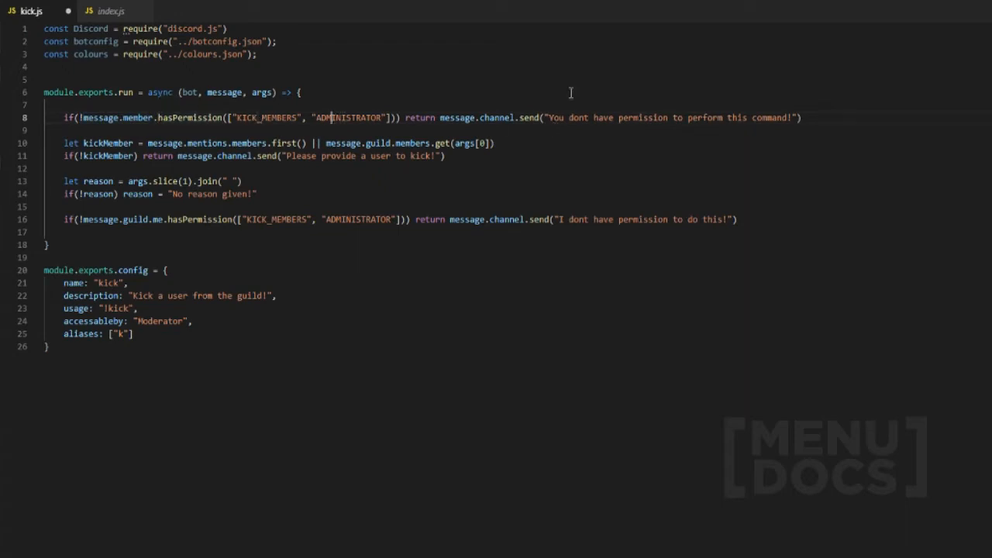
mouse_move(537, 74)
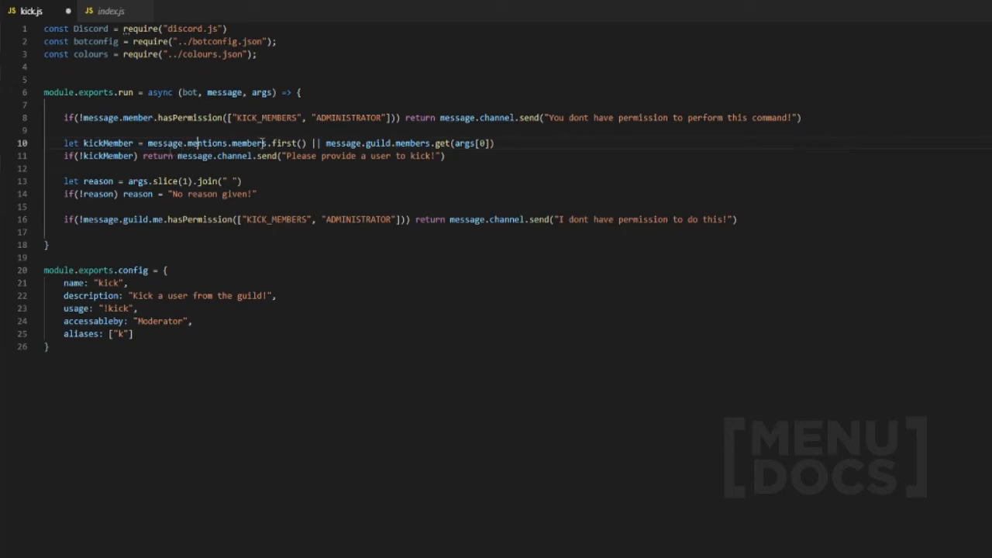
double_click(248, 142)
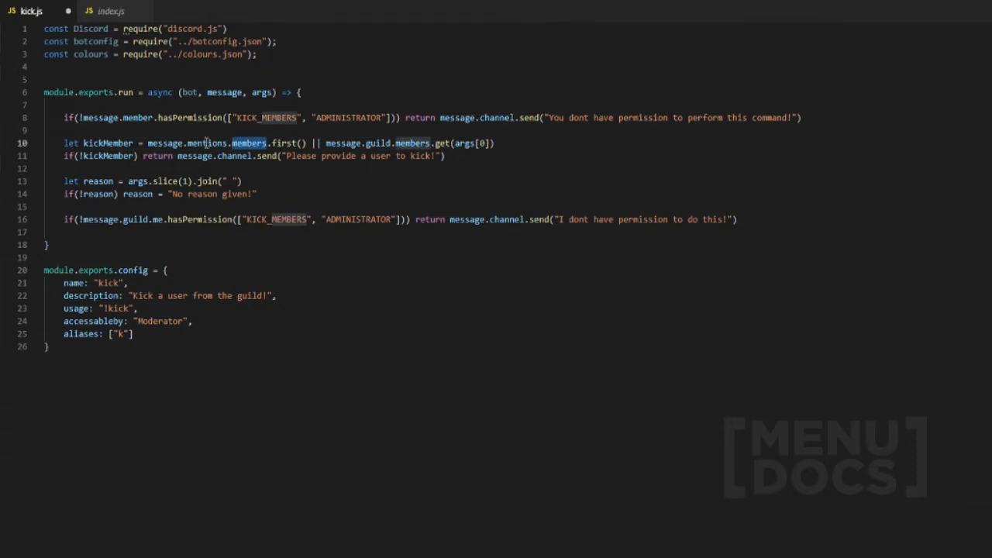
mouse_move(248, 142)
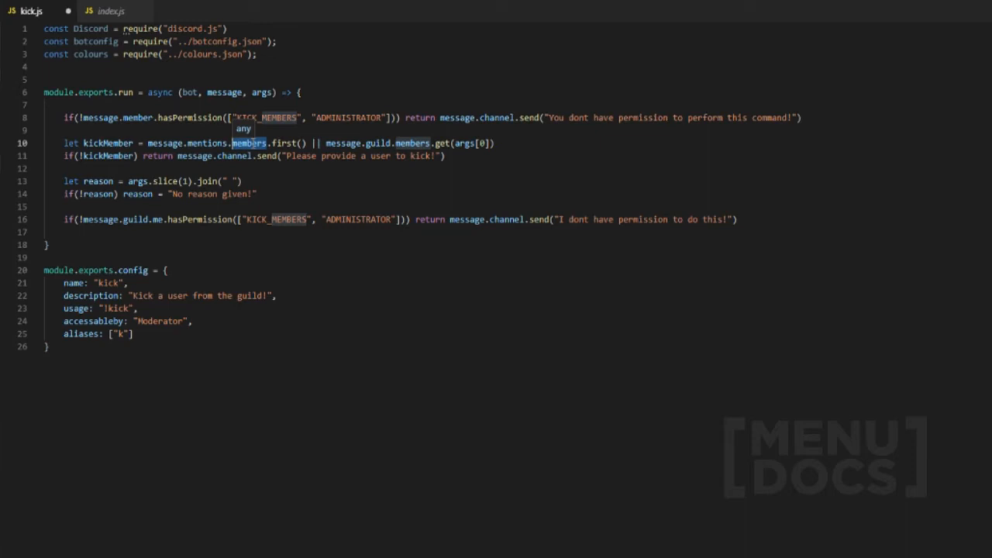
mouse_move(421, 124)
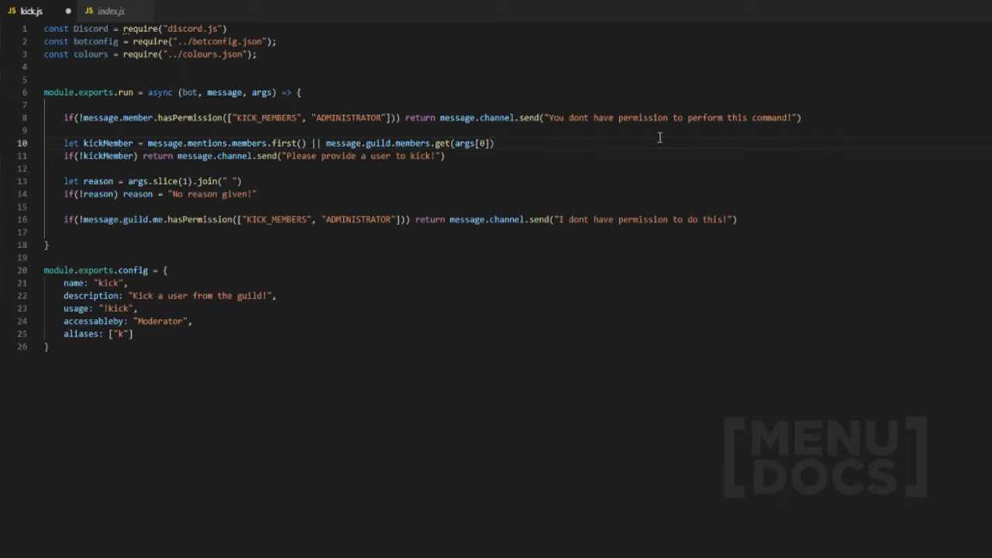
type("53")
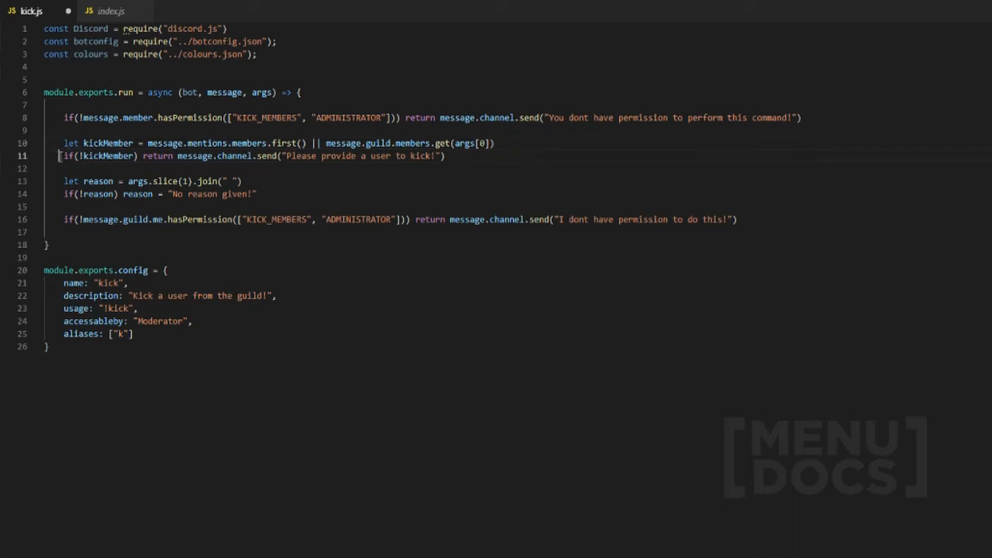
- Review the missing-target and kickMember lines, then bring up index.js
triple_click(233, 155)
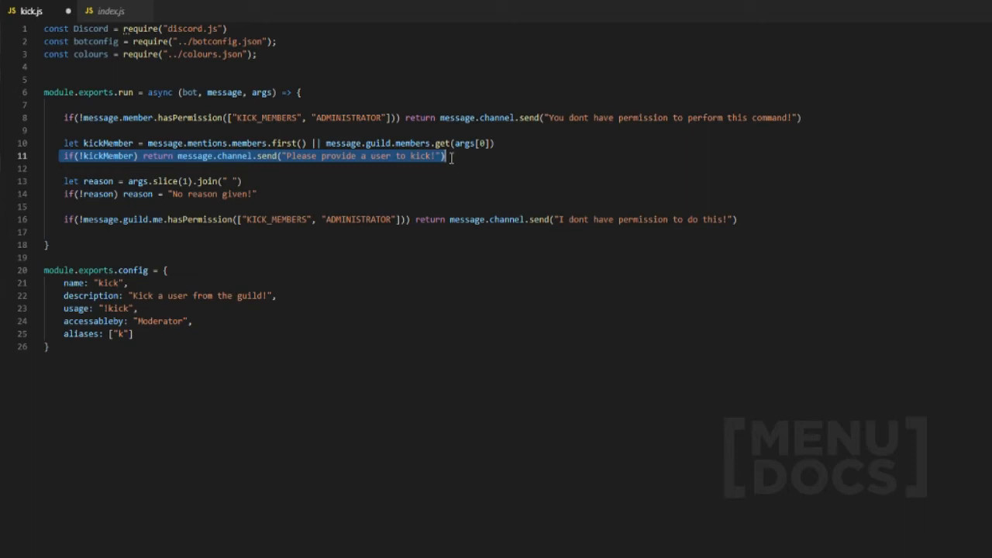
mouse_move(409, 161)
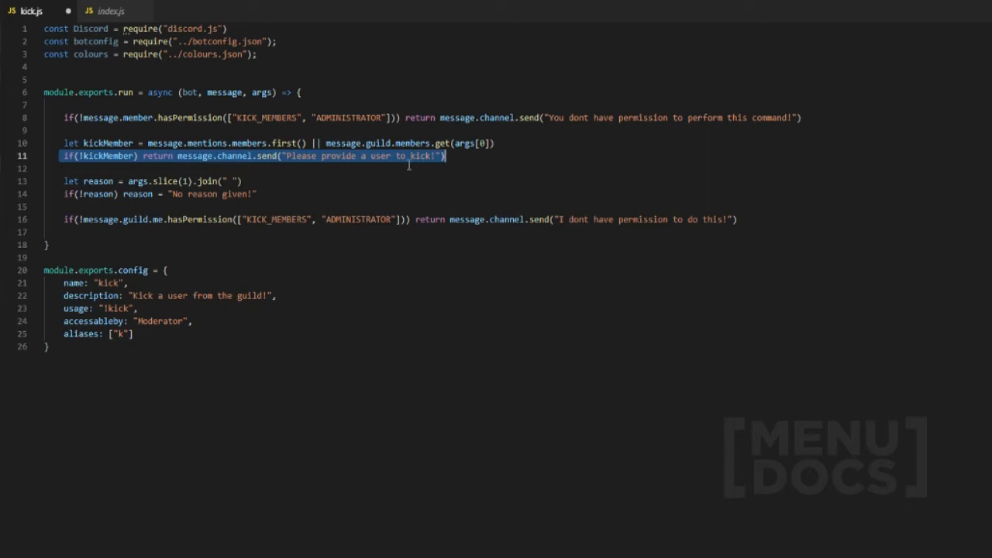
left_click(505, 143)
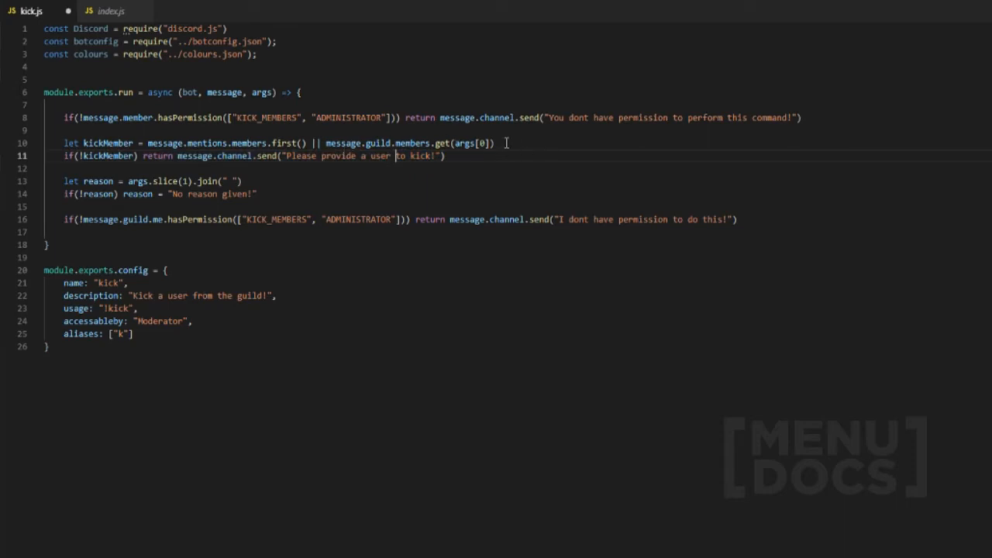
double_click(387, 143)
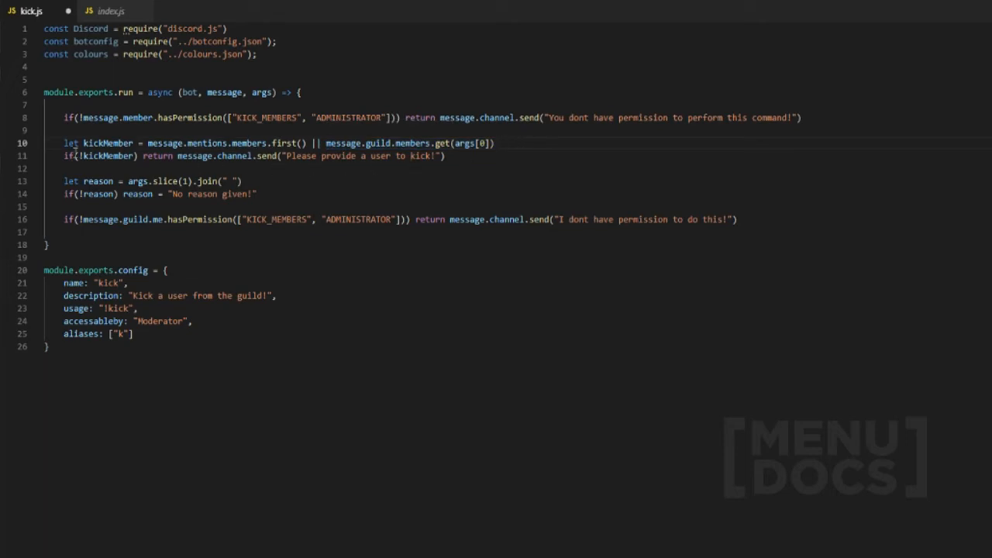
mouse_move(324, 164)
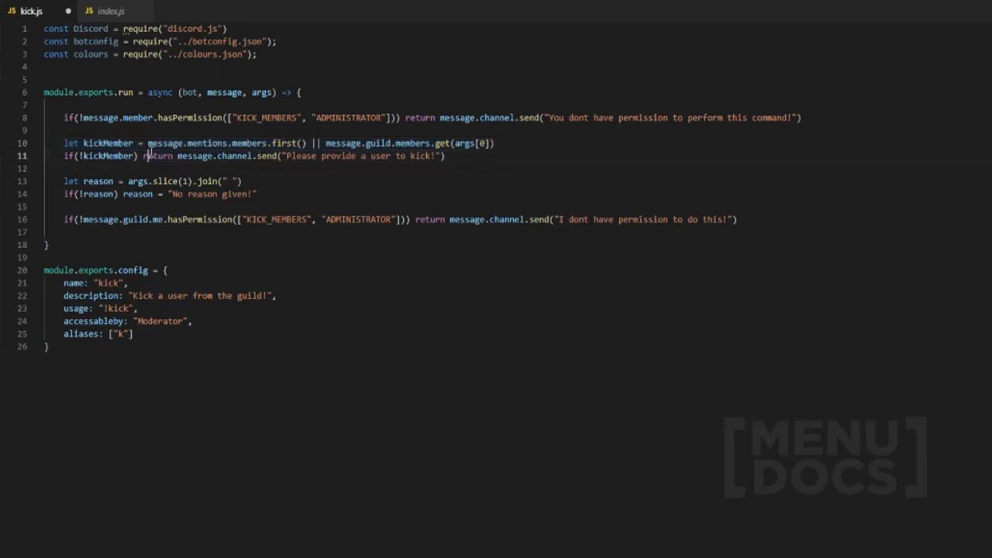
mouse_move(354, 287)
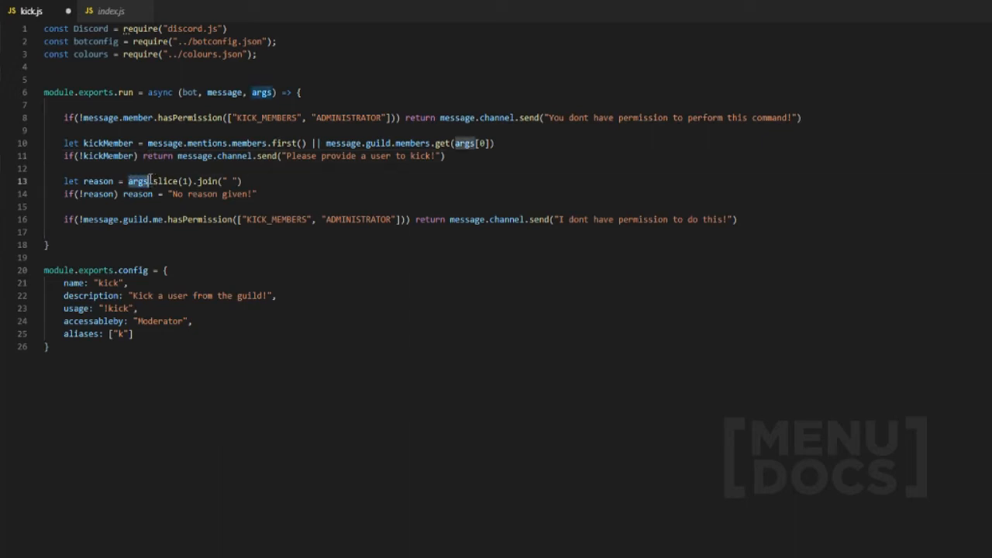
mouse_move(140, 179)
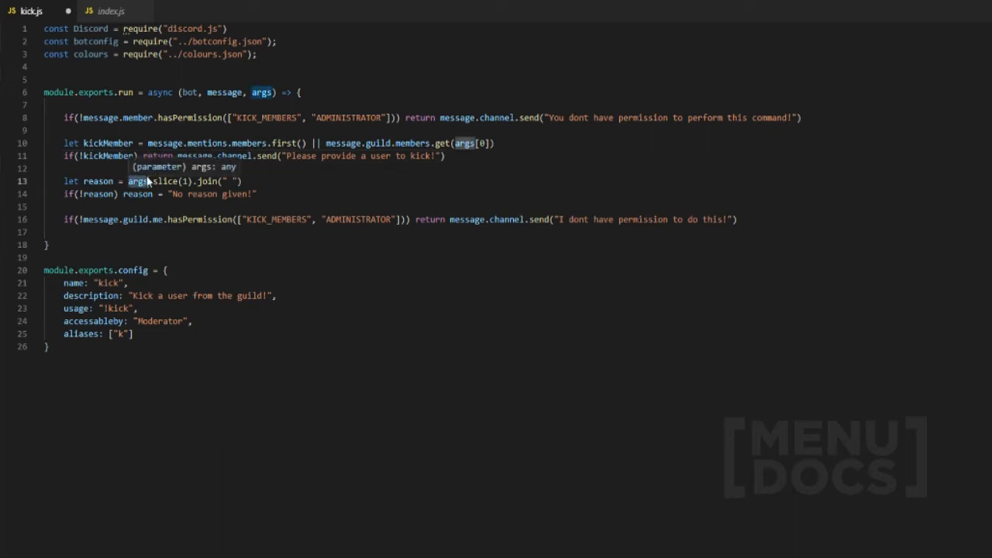
left_click(111, 11)
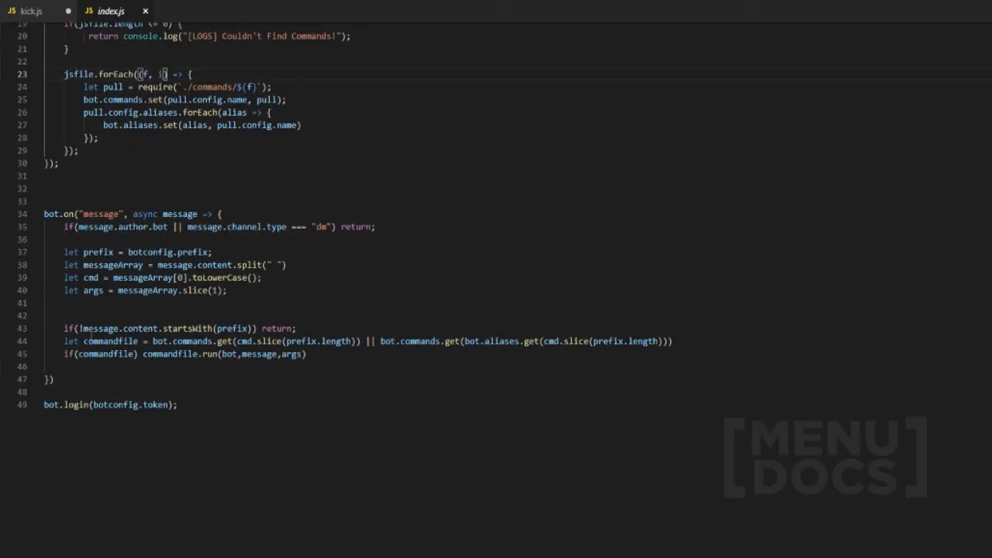
- Inspect the args line in index.js and return to kick.js
double_click(271, 353)
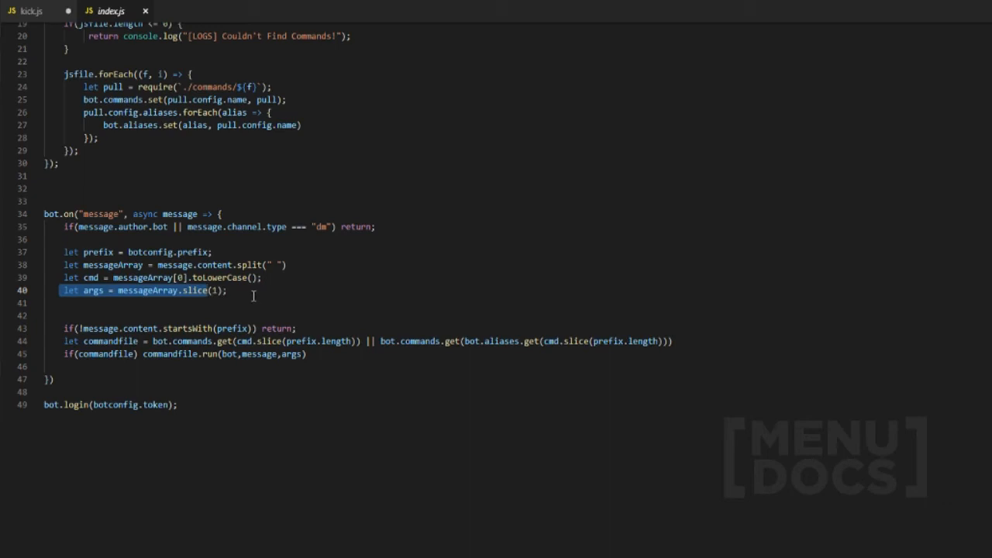
left_click(30, 11)
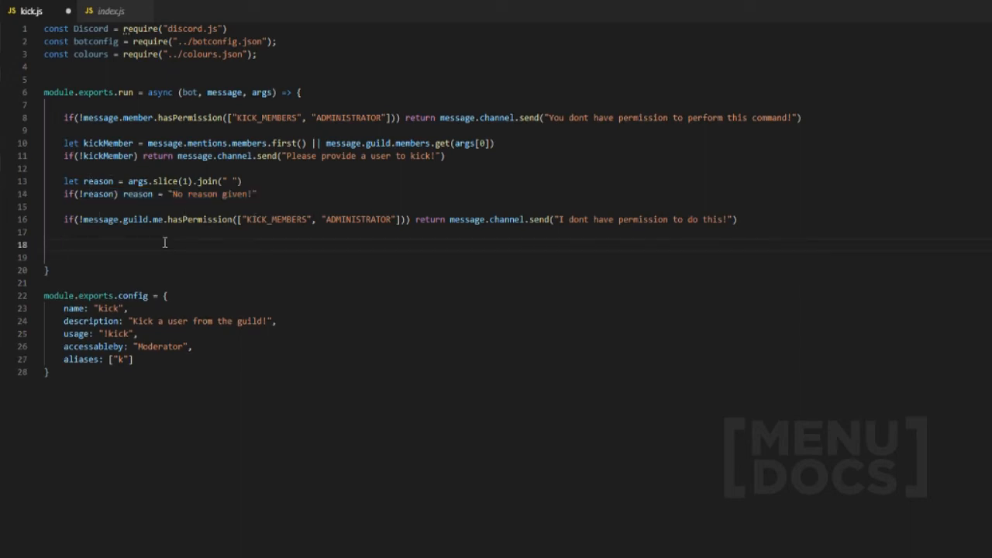
mouse_move(117, 250)
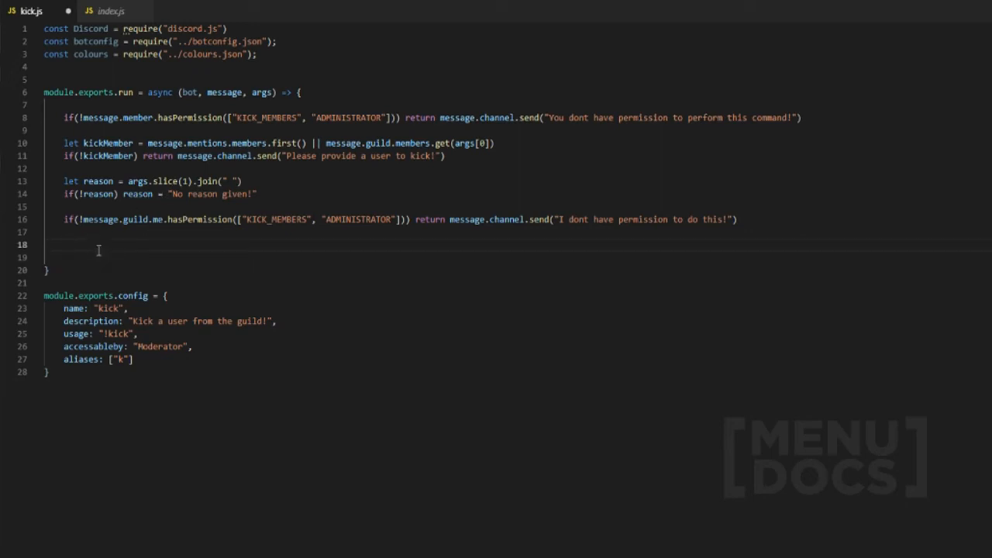
- DM kickMember "Hello, you have been kicked from ${message.guild.name} for: ${reason}"
type("kickMember.")
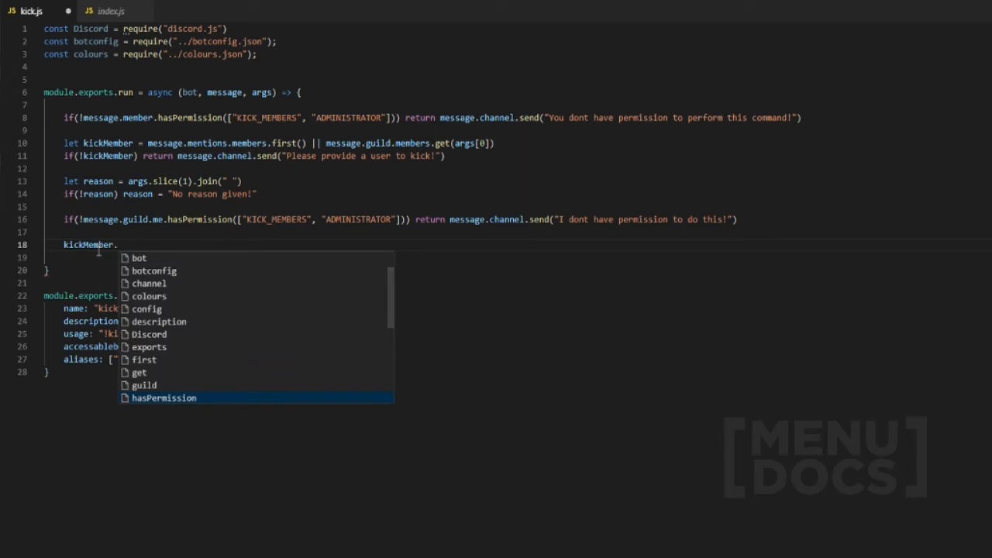
type("send()")
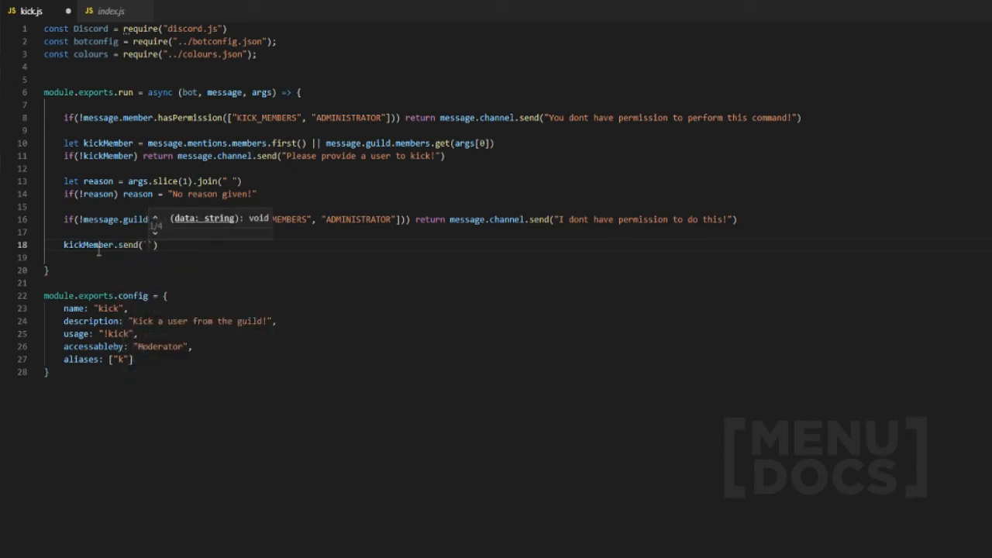
type("Hello,")
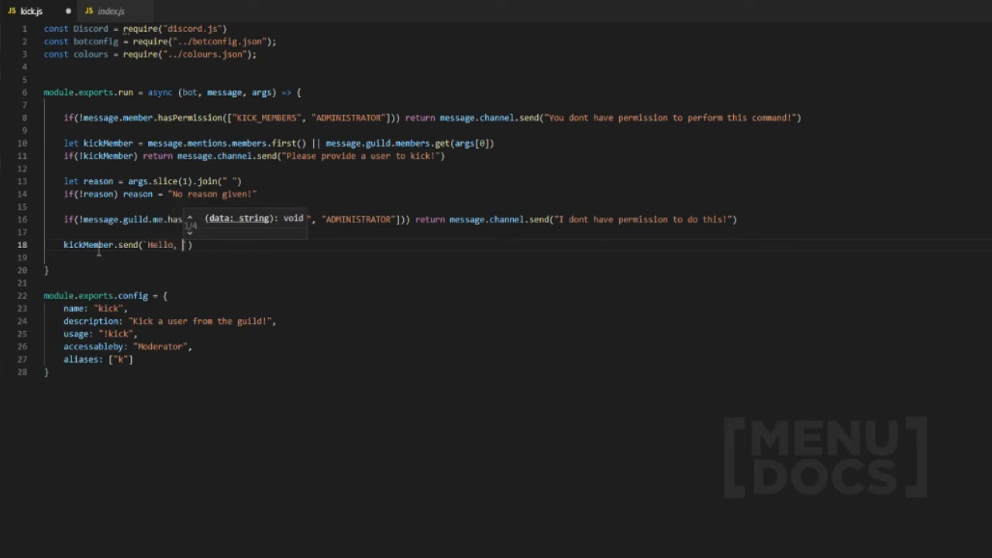
type("you have been")
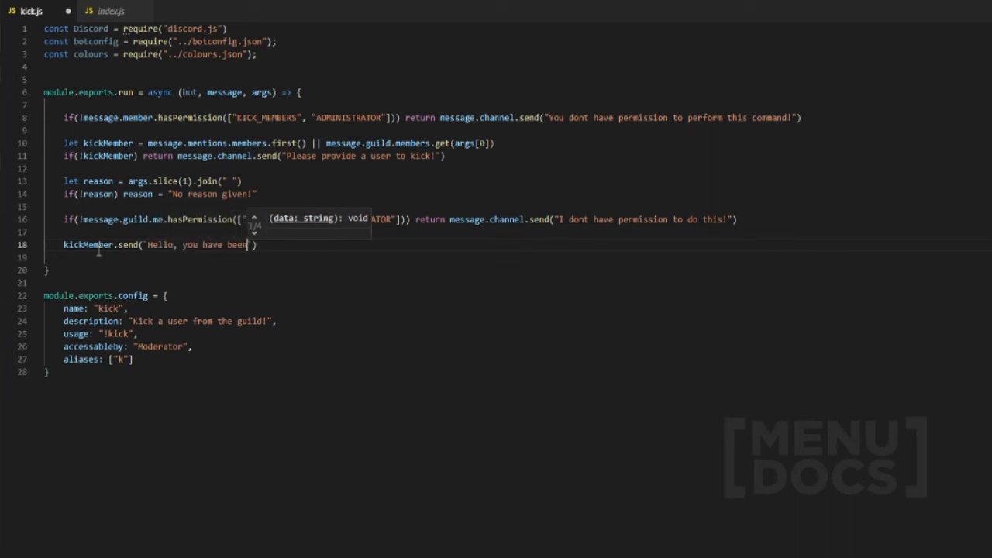
type("kicked from ${message.guild.name} for:")
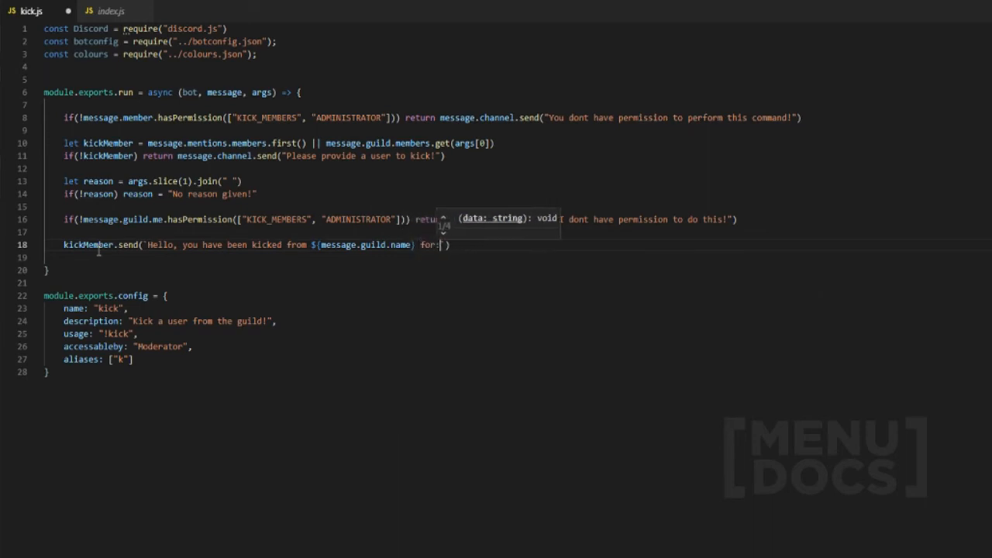
type("$")
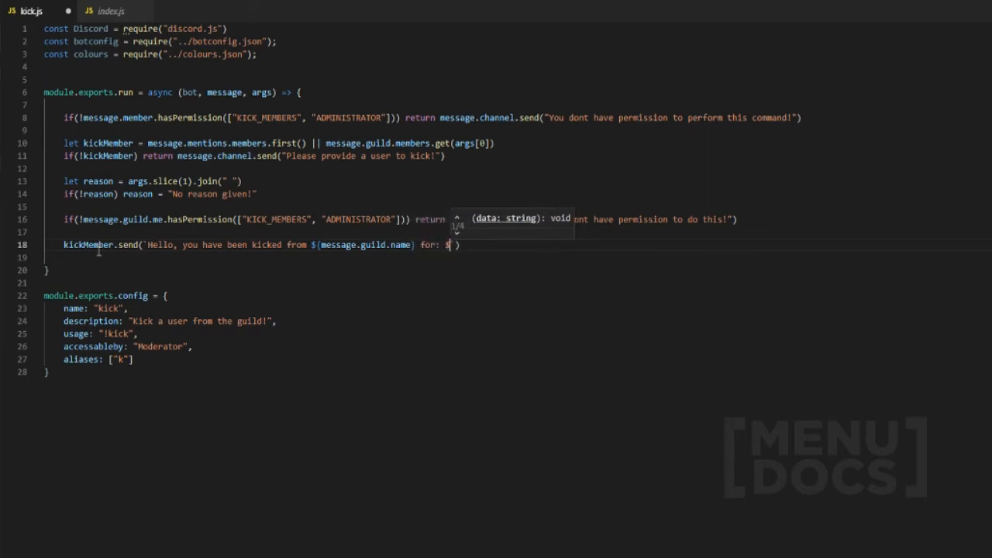
type("reason}")
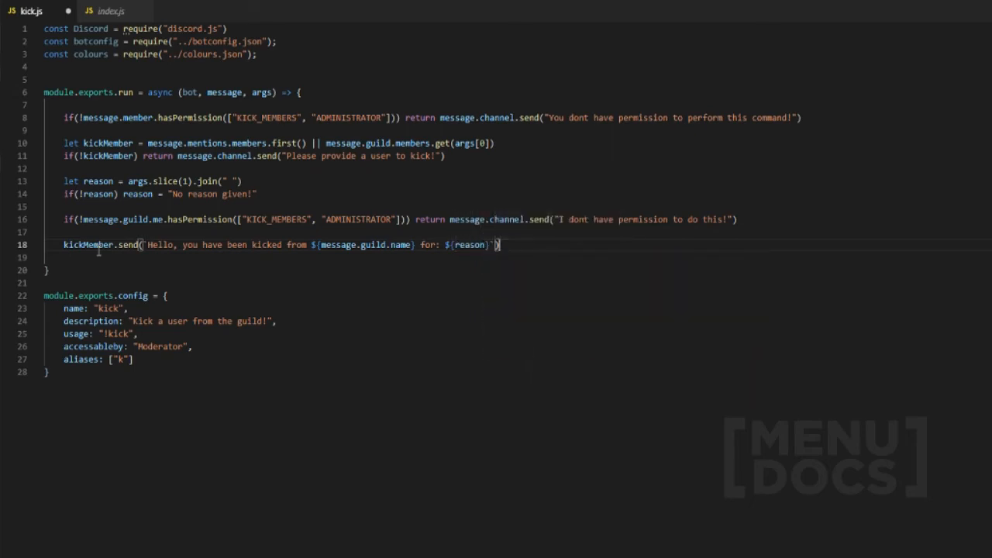
- Chain .then(() => kickMember.kick()) and .catch(err => console.log(err))
type(".then(")
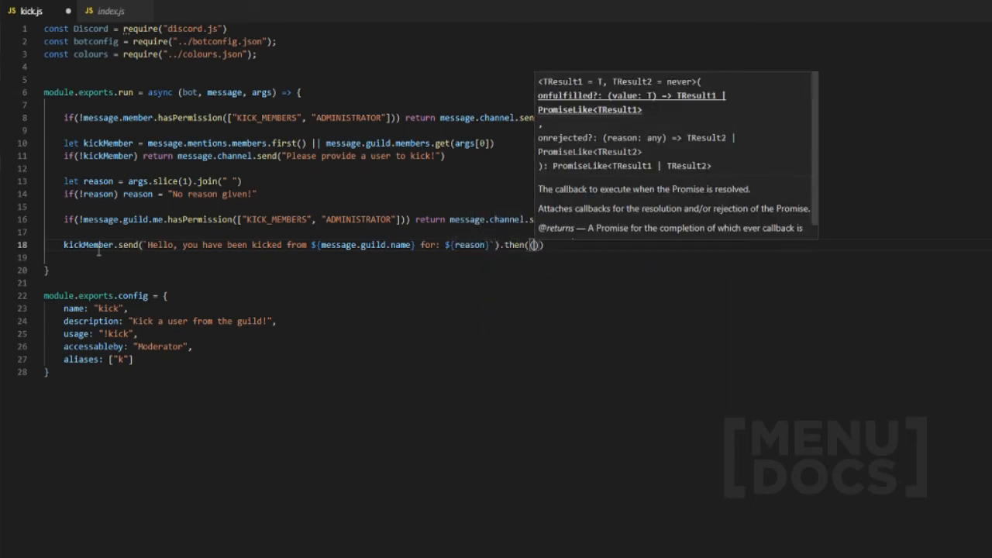
type("()")
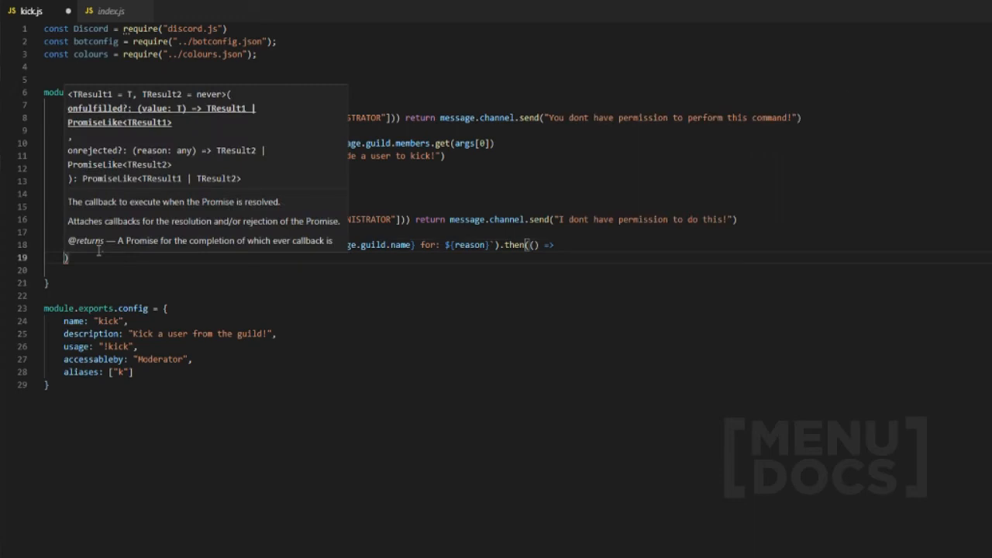
type("kickMember.kick(")
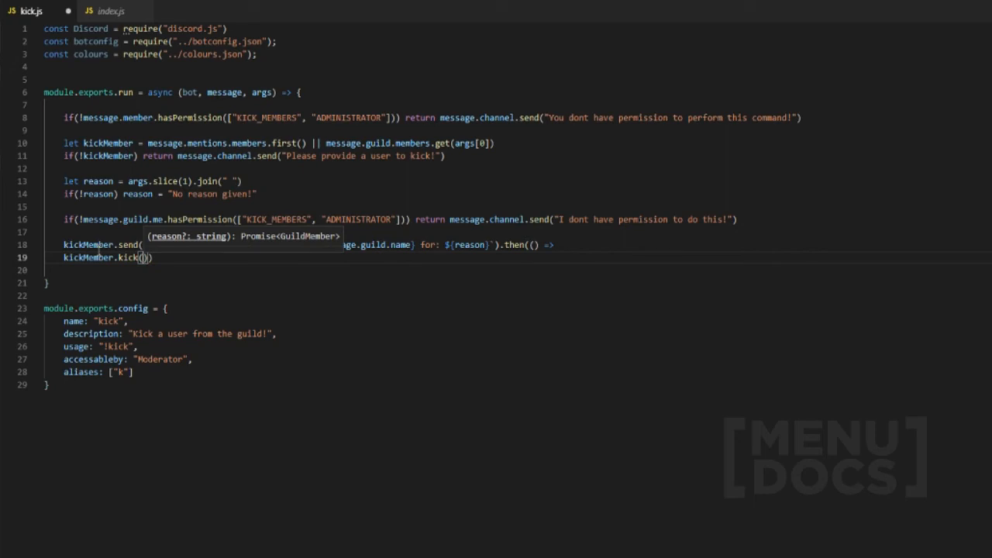
type(".catch(err => consol")
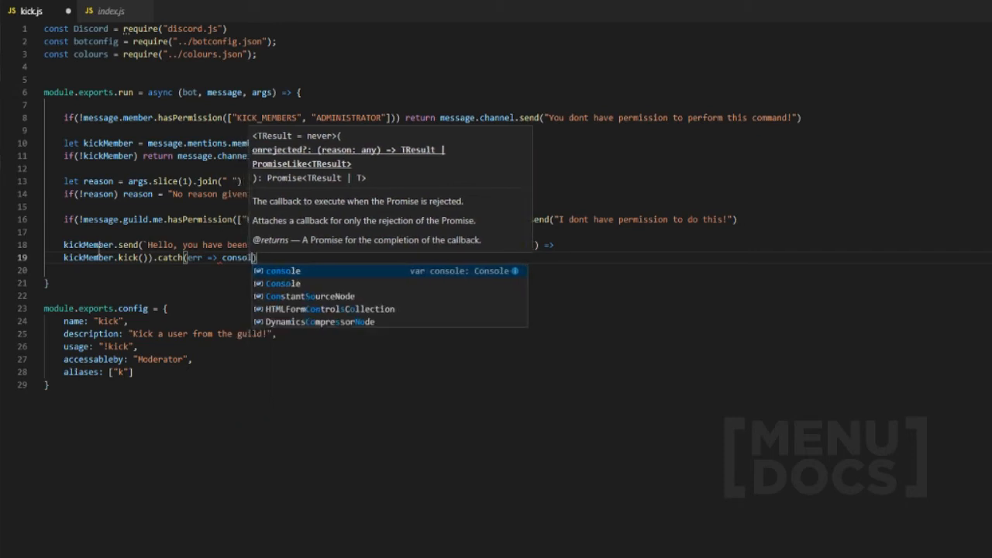
type(".log(")
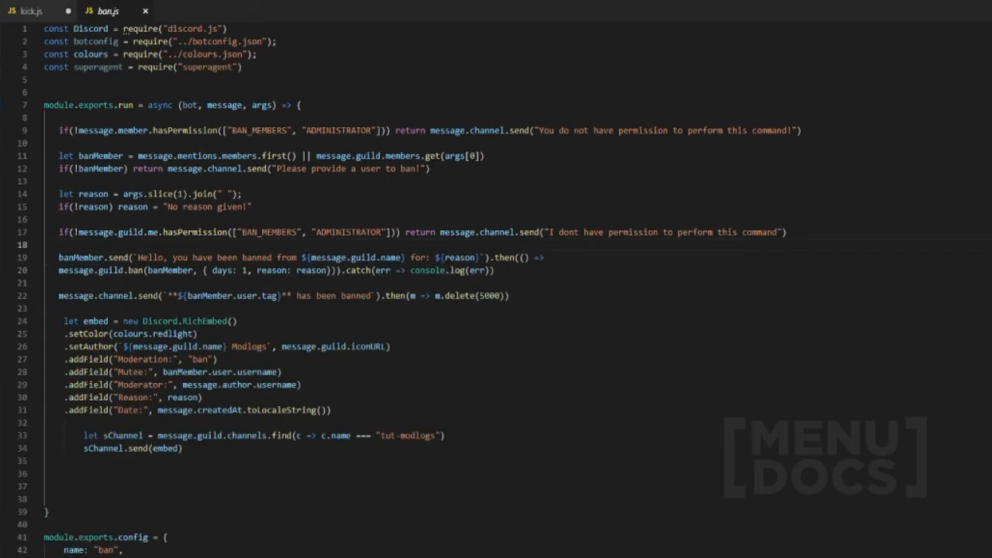
- Copy the confirmation message and modlog RichEmbed block from ban.js into kick.js
left_click_drag(68, 321, 183, 447)
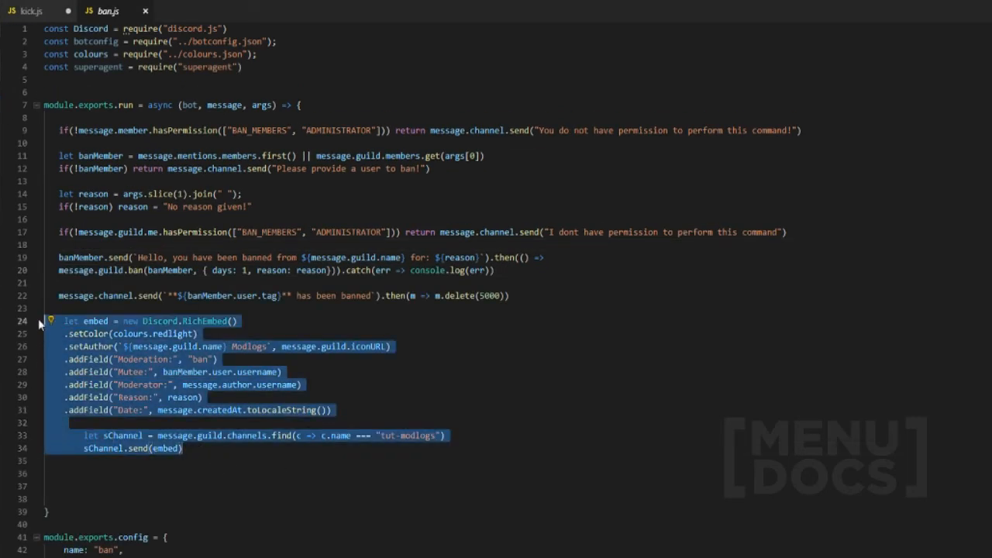
left_click(479, 454)
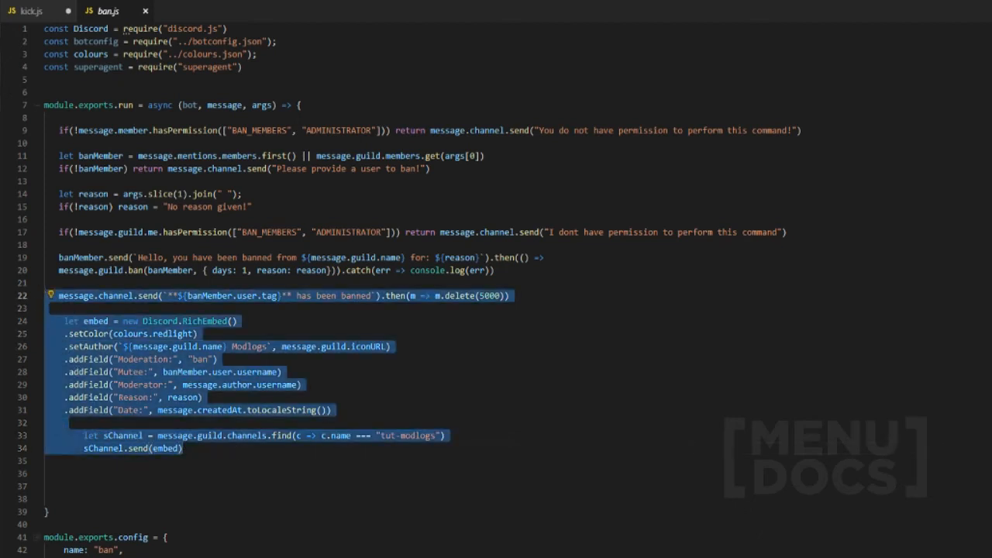
left_click(29, 10)
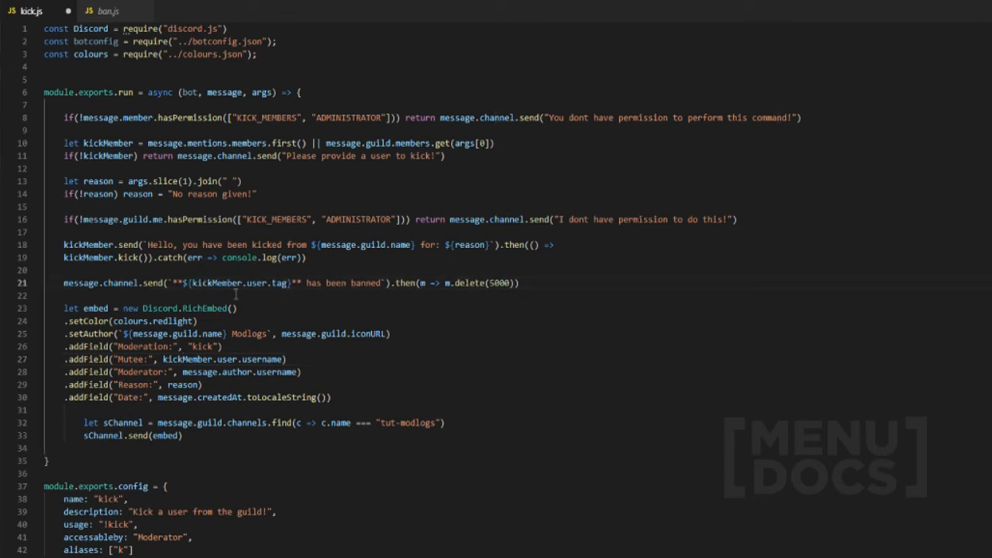
- Replace 'banned' with 'kicked' in the confirmation message and launch the bot via start_bot.bat
double_click(366, 282)
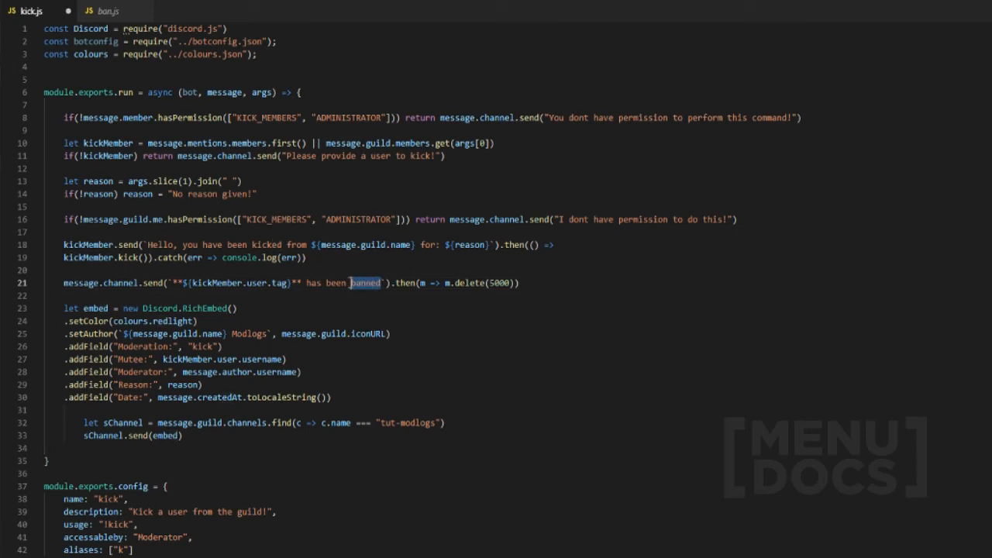
type("kicked")
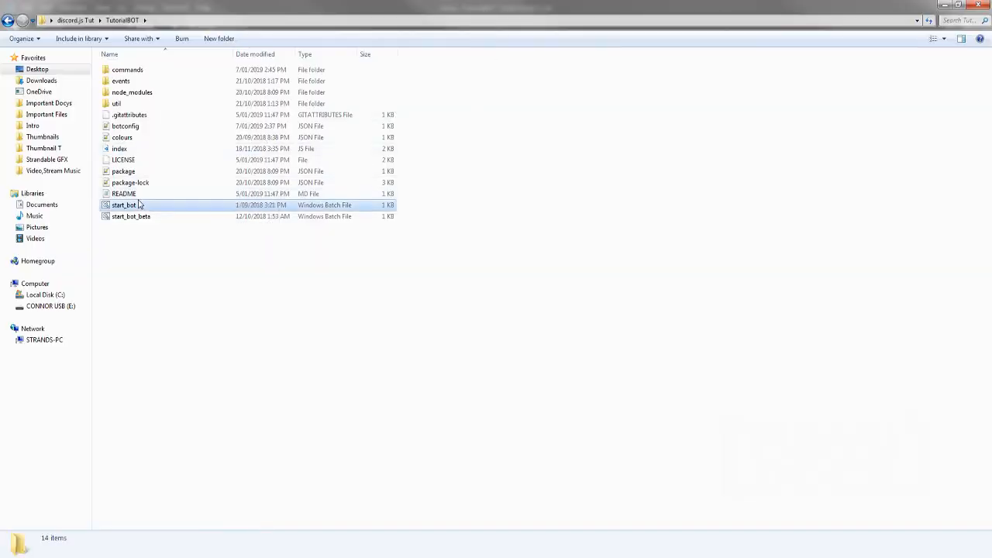
double_click(124, 204)
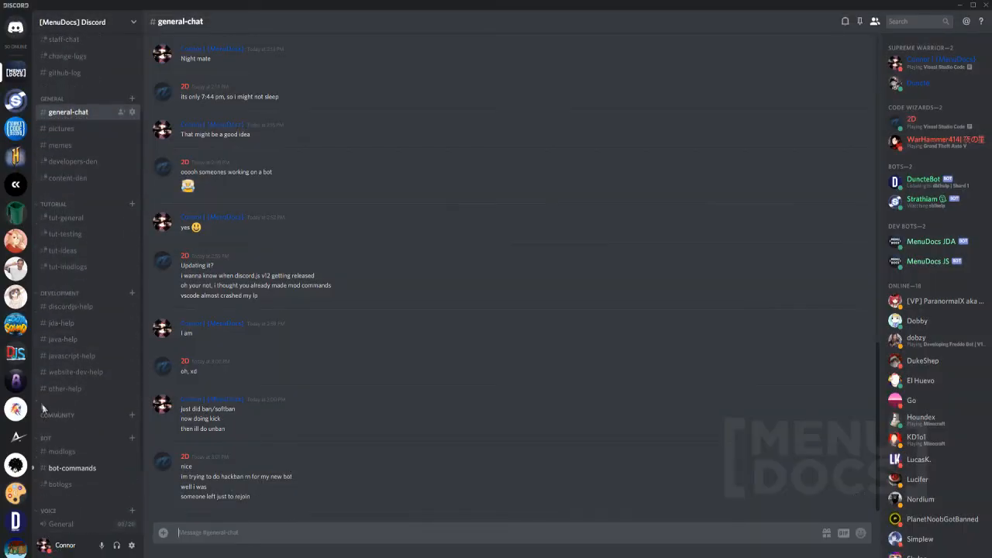
- Send !kick with no arguments in #tut-testing to check the missing-user reply
left_click(65, 233)
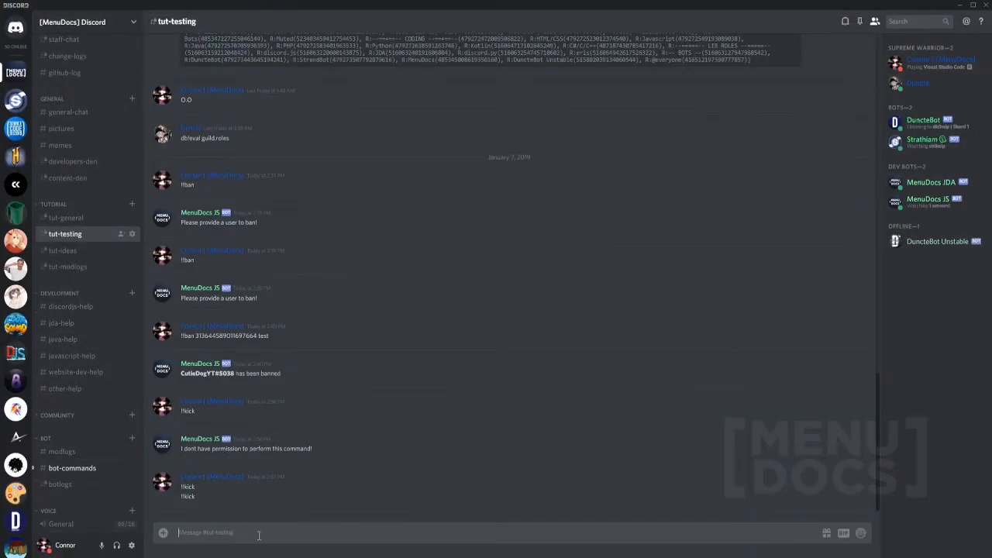
type("!")
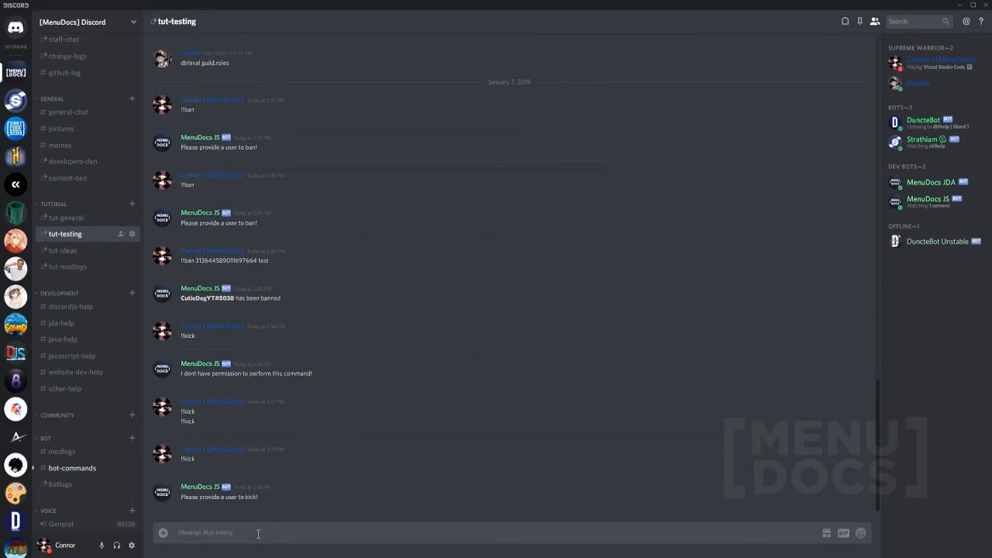
type("!!kick")
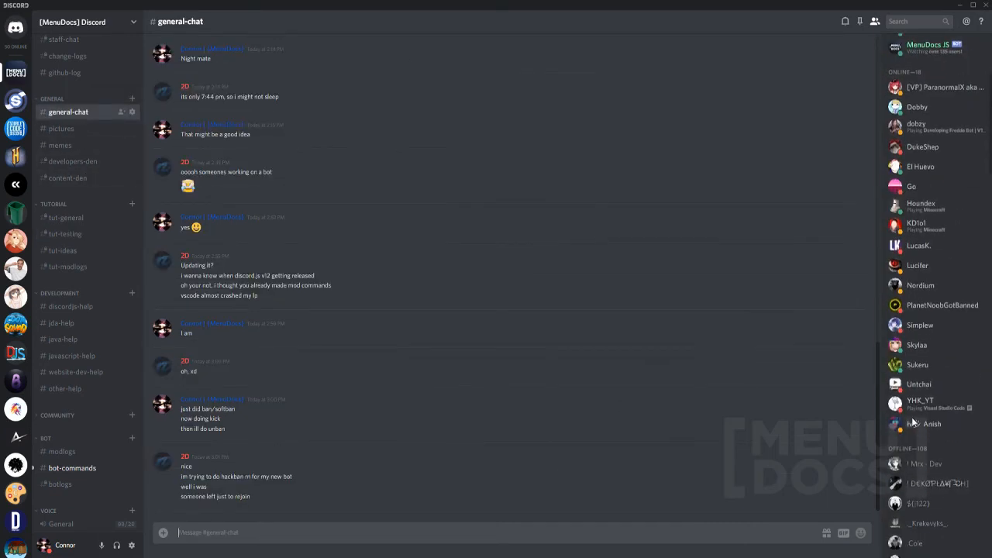
scroll("down", 3)
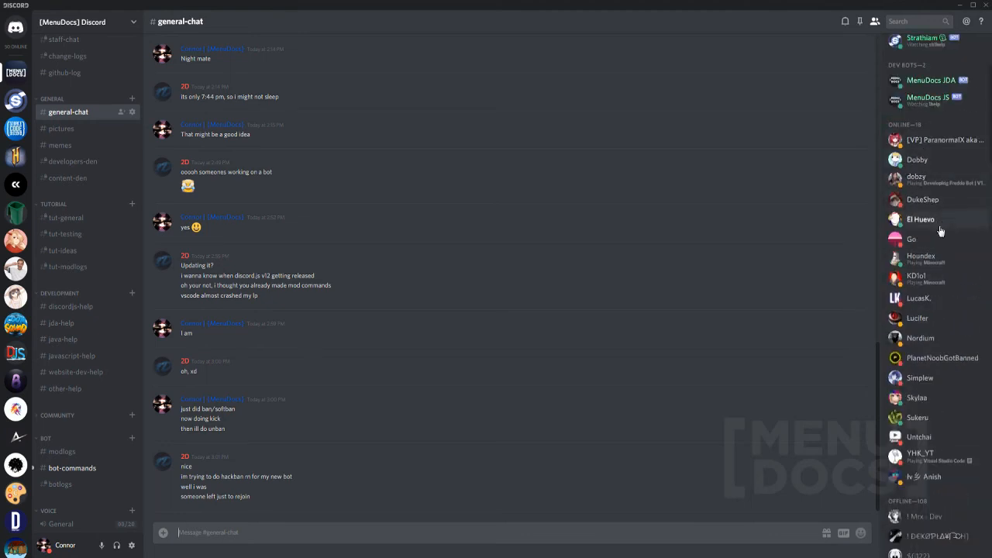
scroll("down", 3)
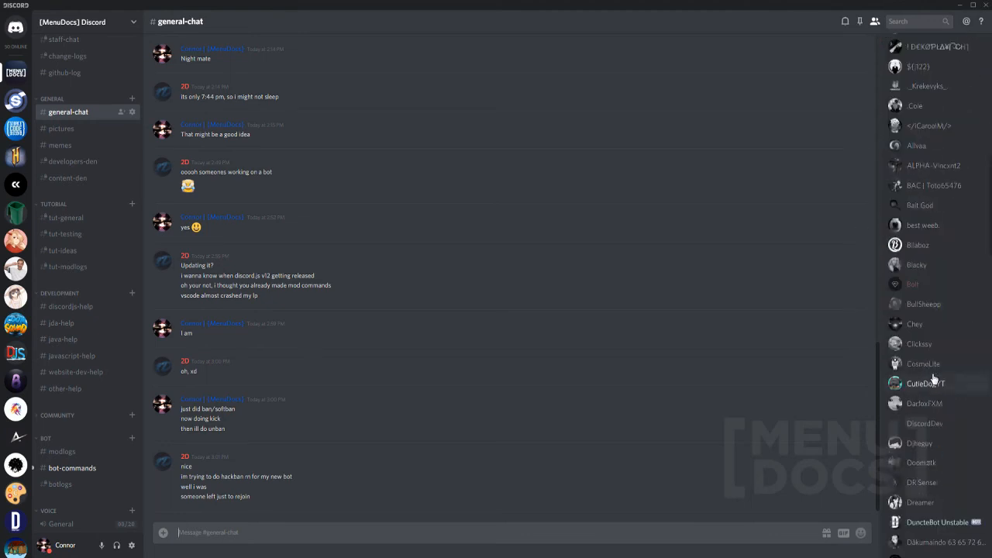
right_click(926, 383)
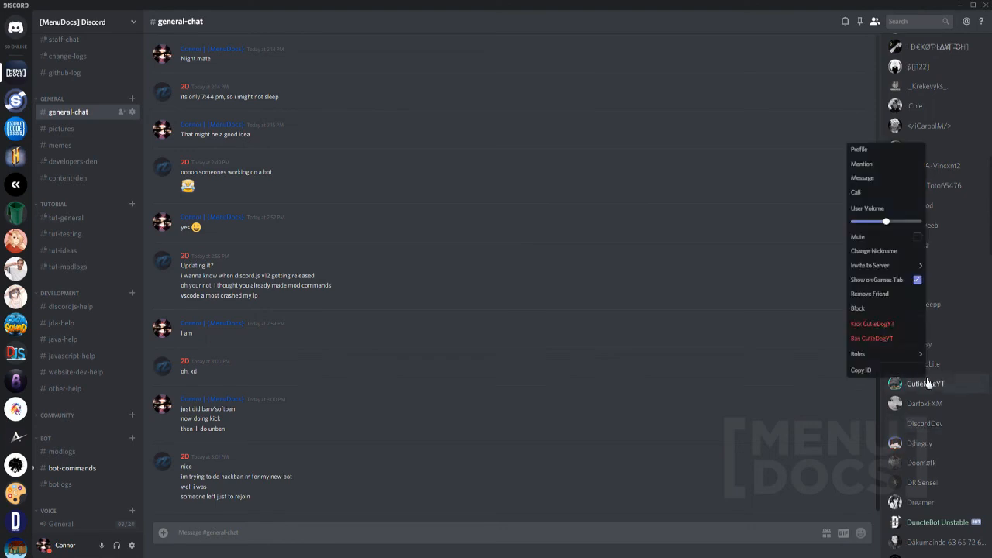
left_click(236, 241)
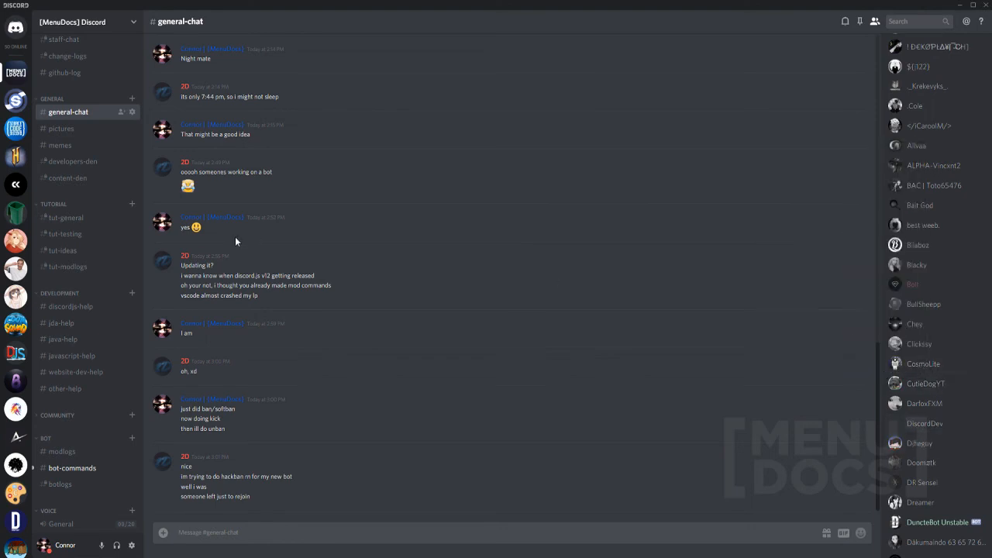
left_click(65, 217)
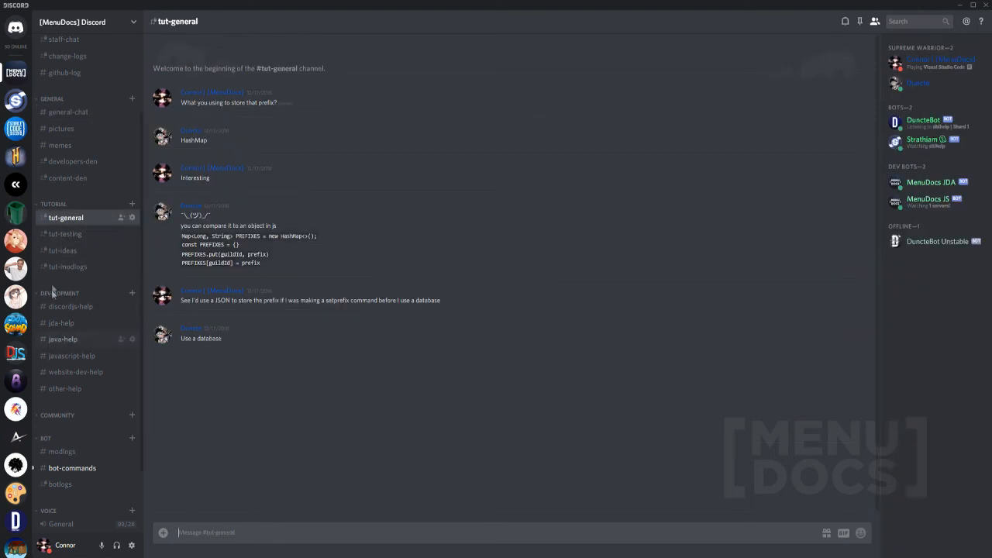
- Kick the test member by ID in #tut-testing and check the kick embed in #tut-modlogs
left_click(65, 232)
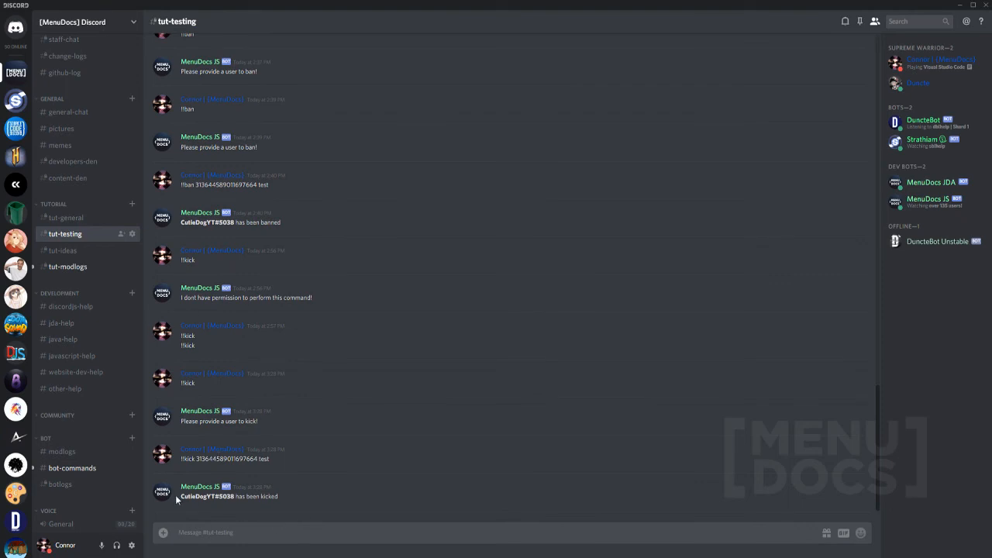
left_click(68, 266)
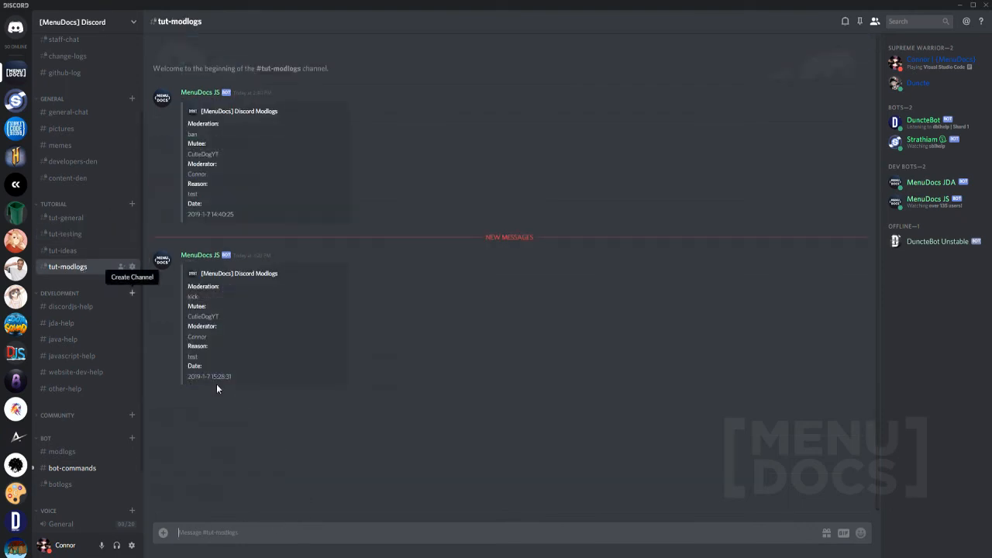
mouse_move(226, 291)
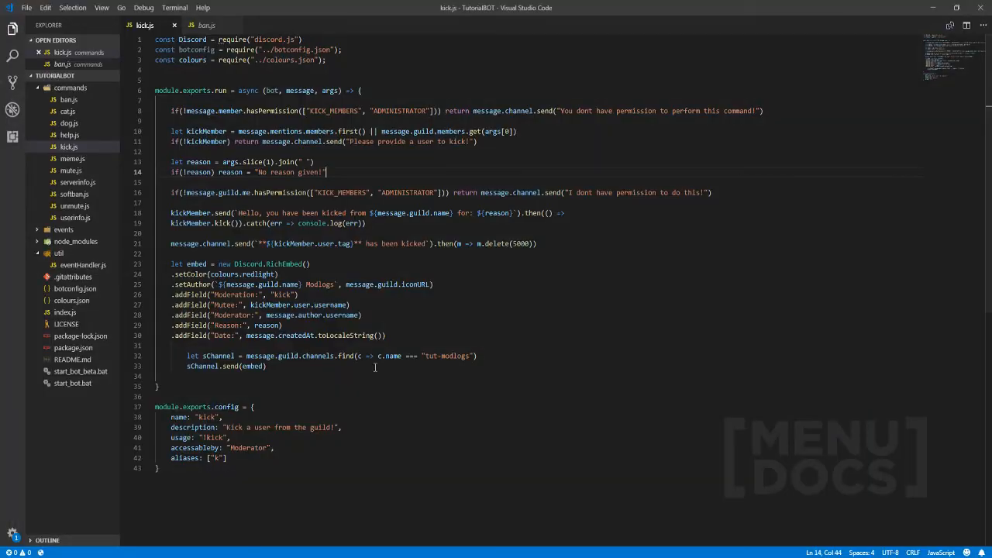
mouse_move(444, 335)
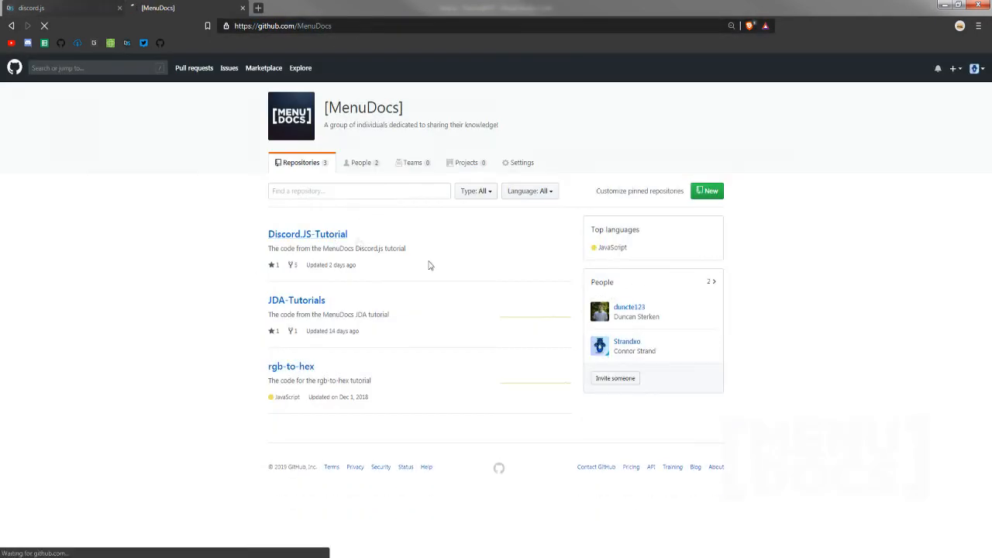
- Switch the Discord.JS-Tutorial repository to one of its Episode branches
left_click(307, 234)
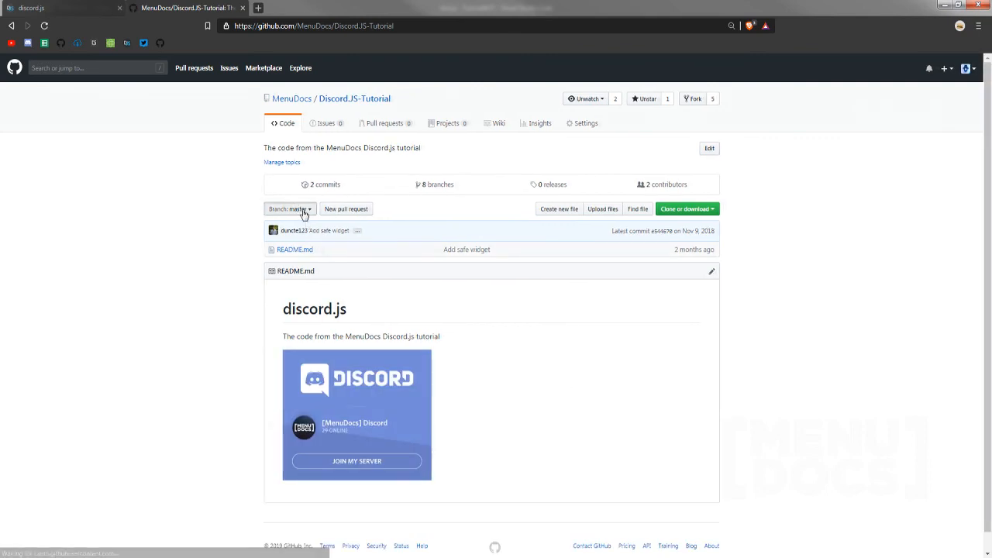
left_click(290, 208)
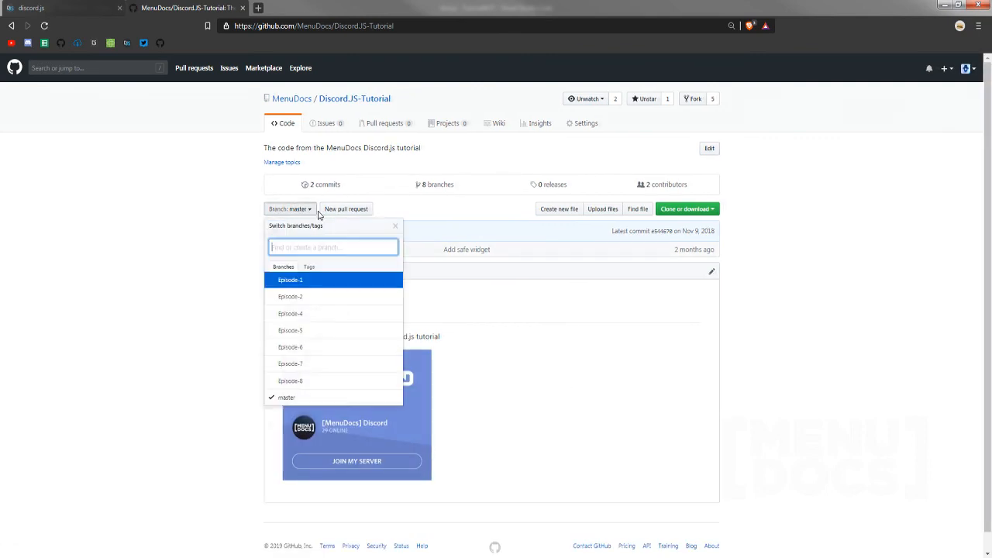
mouse_move(309, 301)
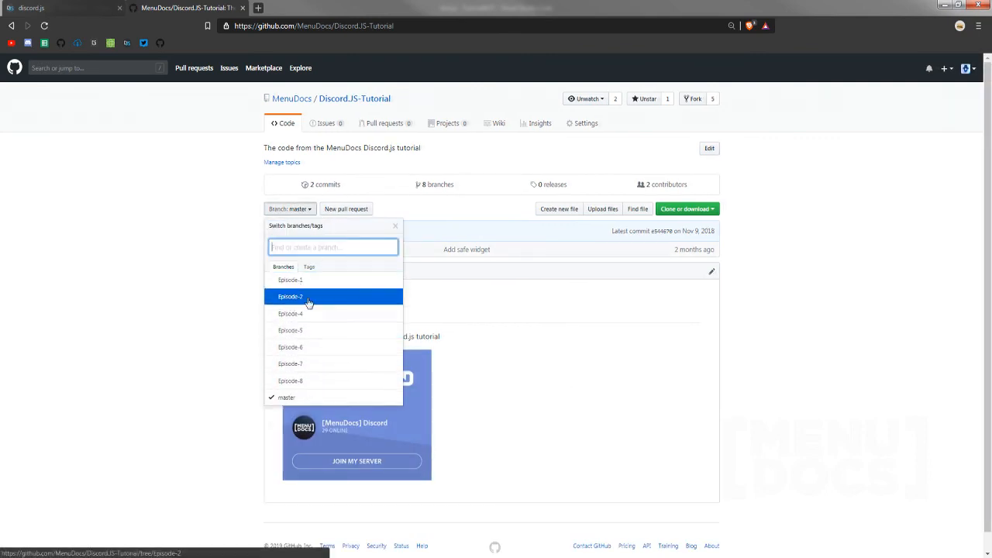
left_click(290, 296)
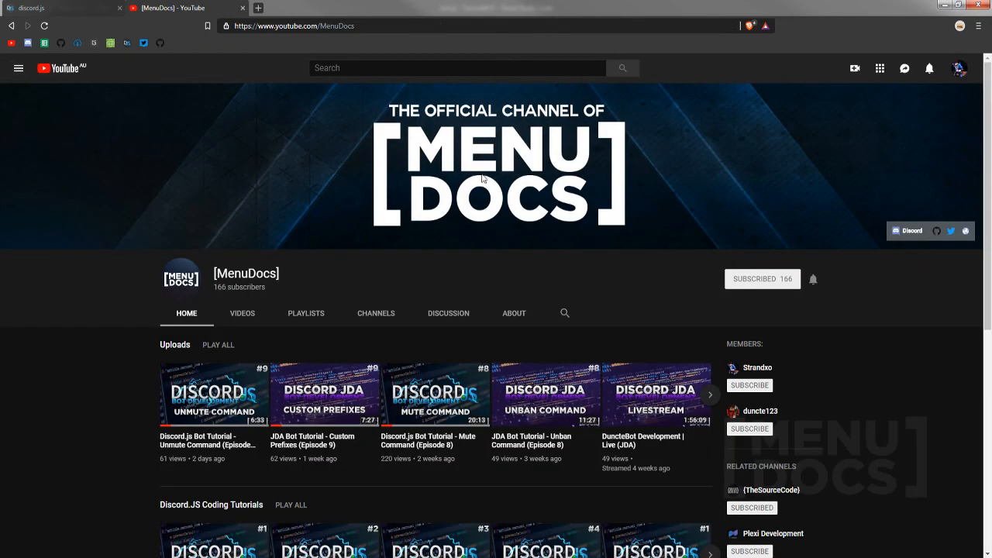
mouse_move(496, 173)
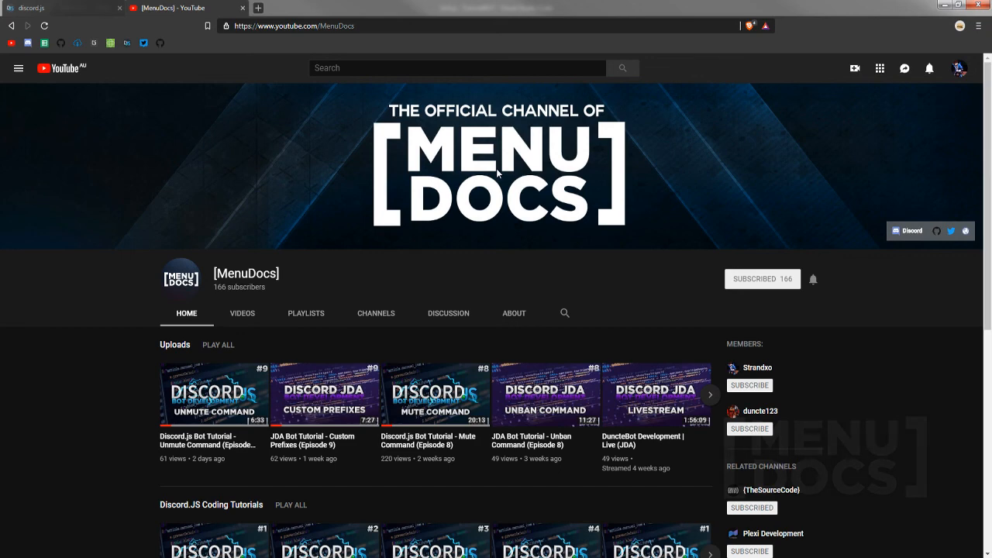
mouse_move(478, 174)
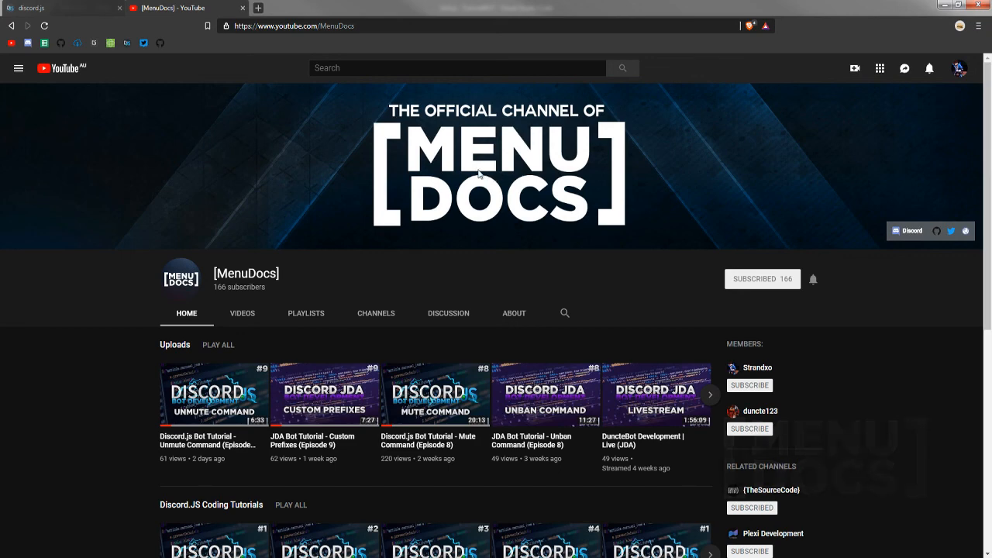